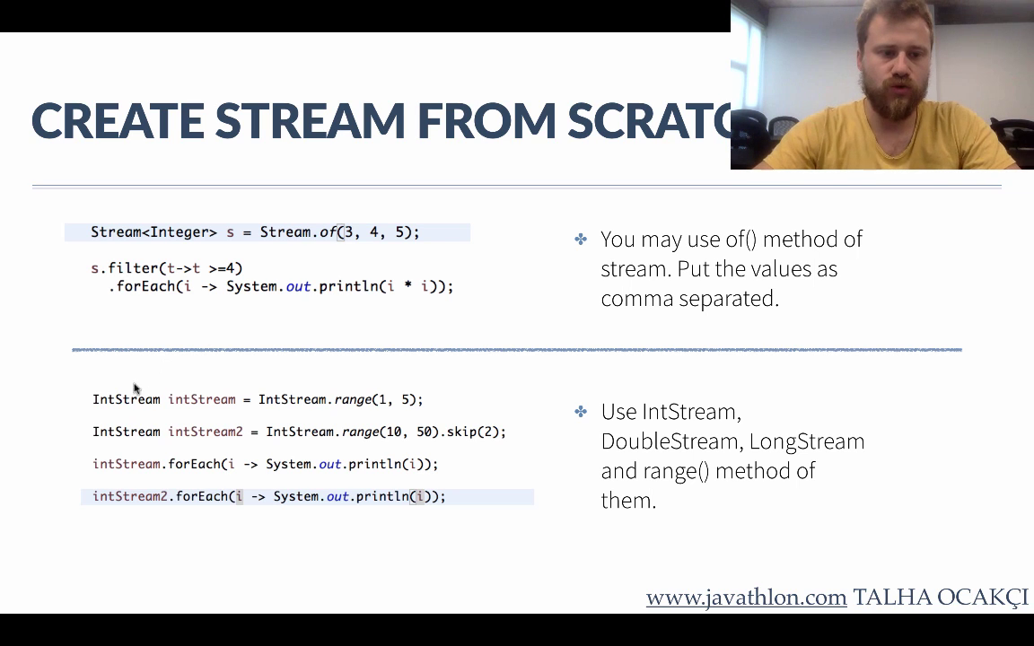
{"action": "mouse_move", "coordinate": [402, 434]}
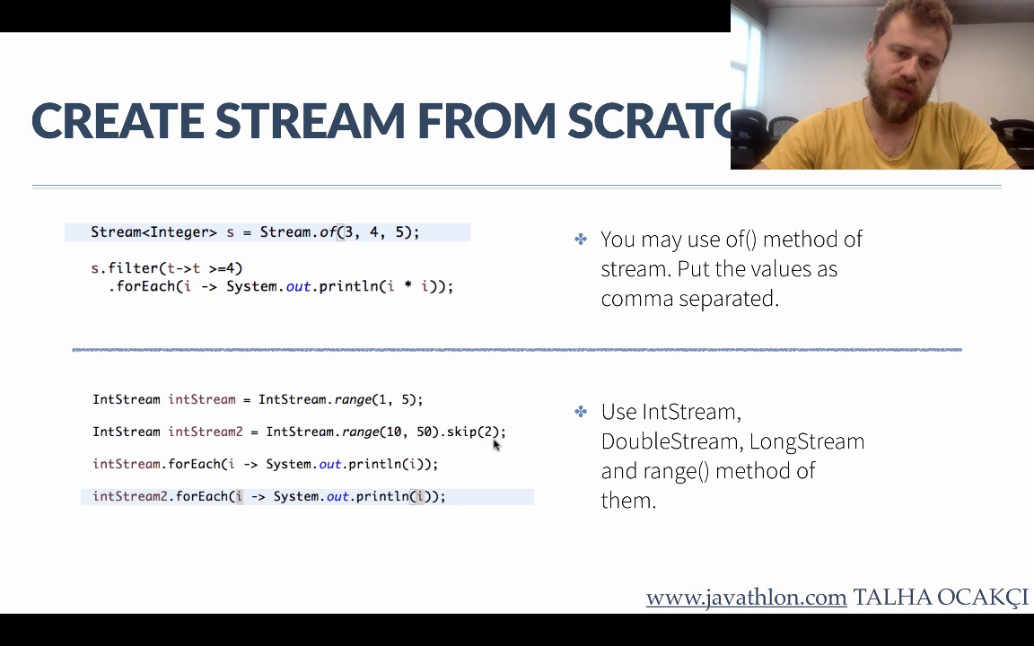
{"action": "mouse_move", "coordinate": [411, 439]}
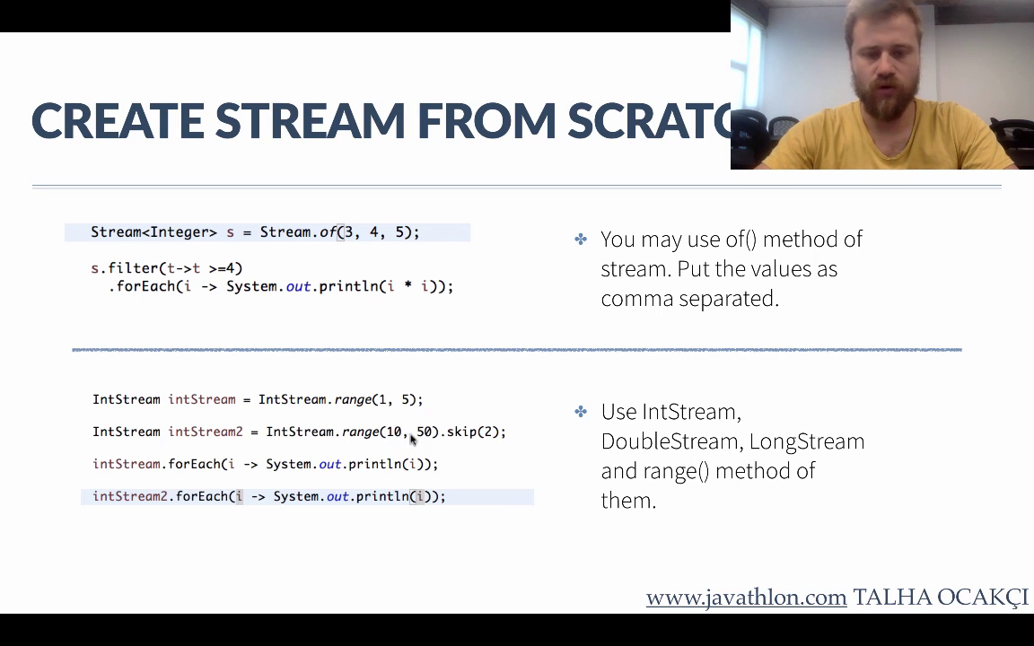
{"action": "mouse_move", "coordinate": [457, 543]}
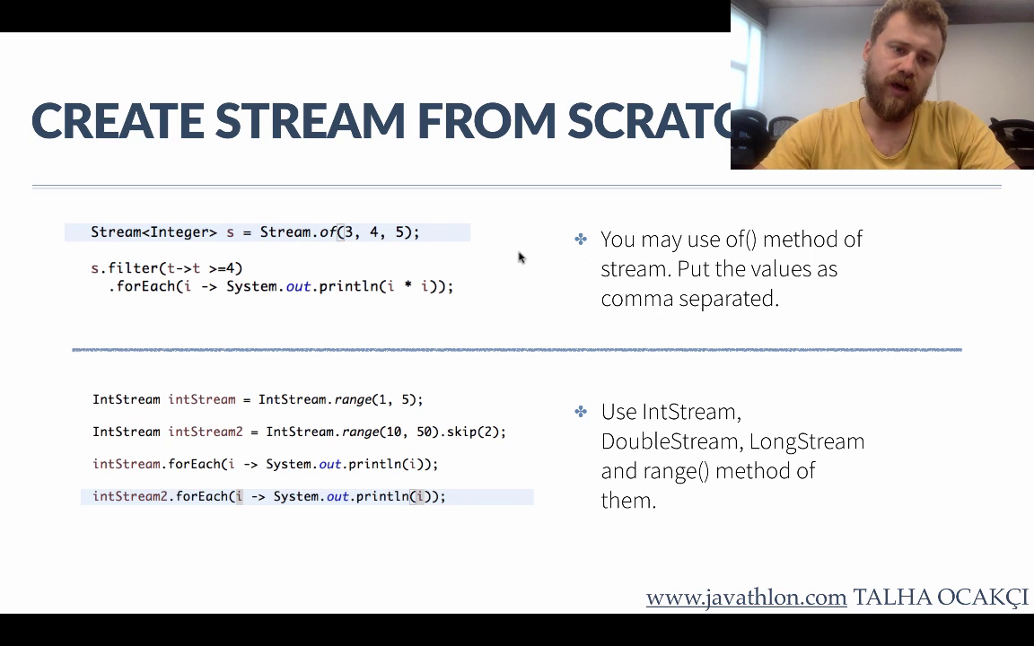
{"action": "mouse_move", "coordinate": [333, 418]}
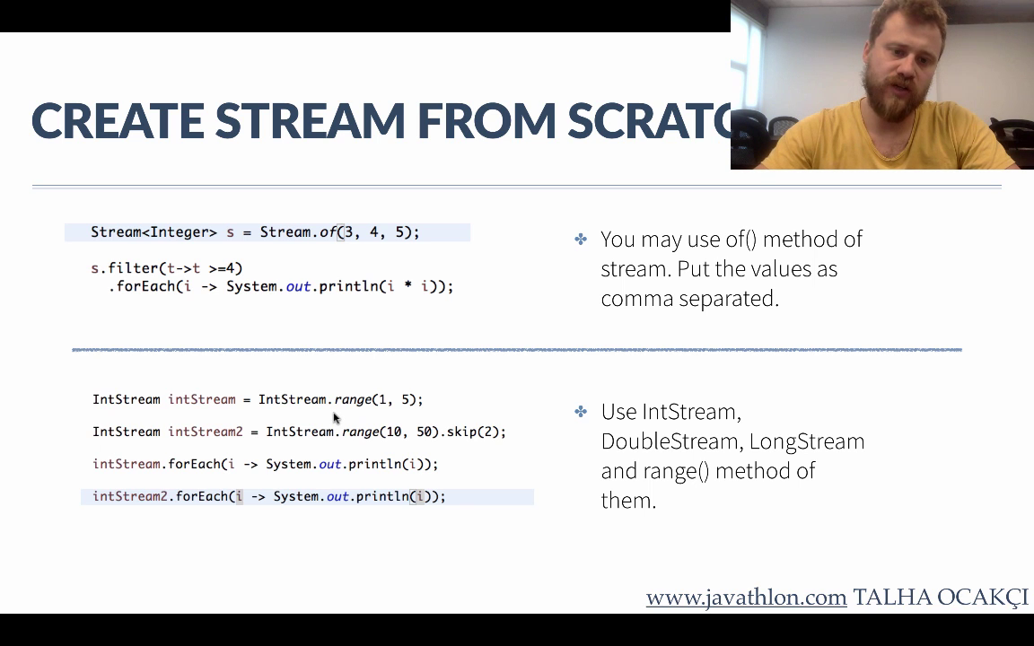
Step: Exit the slideshow to return to the Eclipse code editor
{"action": "key", "text": "Escape"}
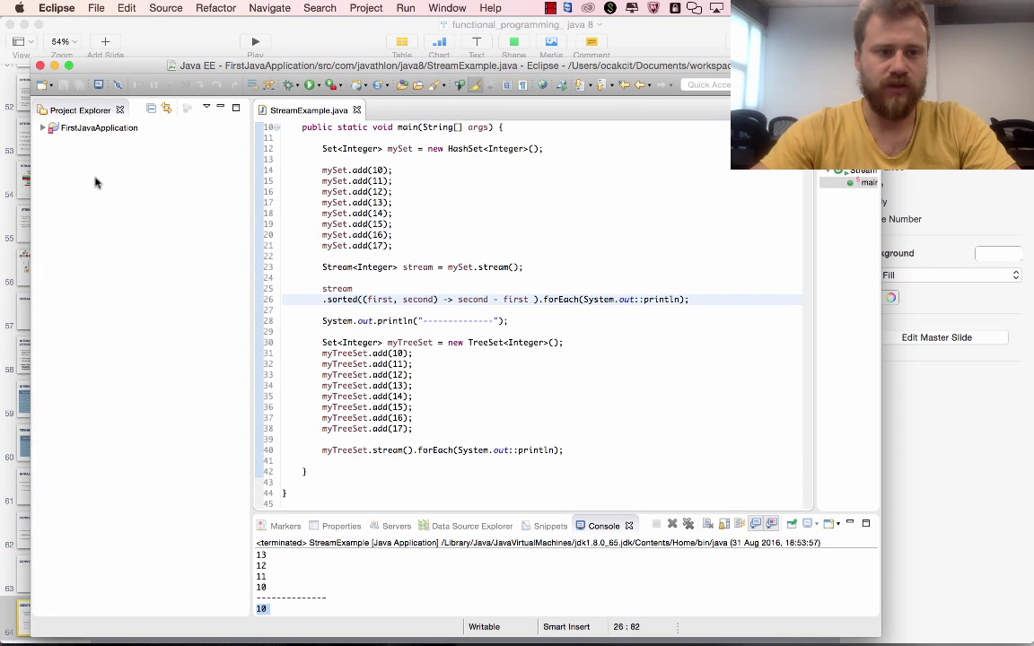
Step: Create class StreamWithRange with a main method stub in package com.javathlon.java8
{"action": "left_click", "coordinate": [43, 128]}
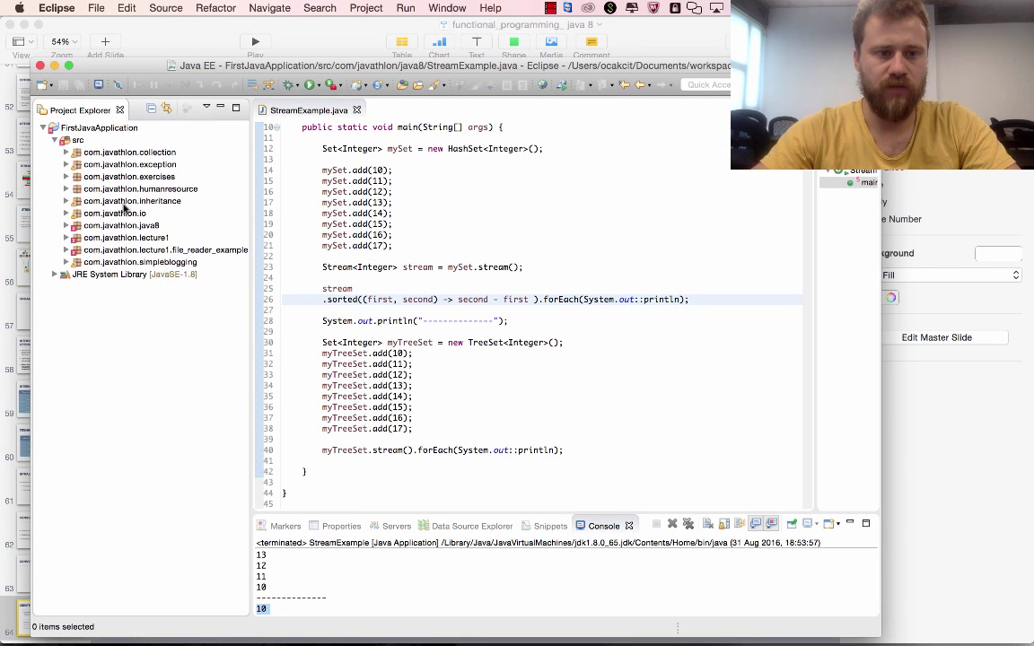
{"action": "right_click", "coordinate": [117, 225]}
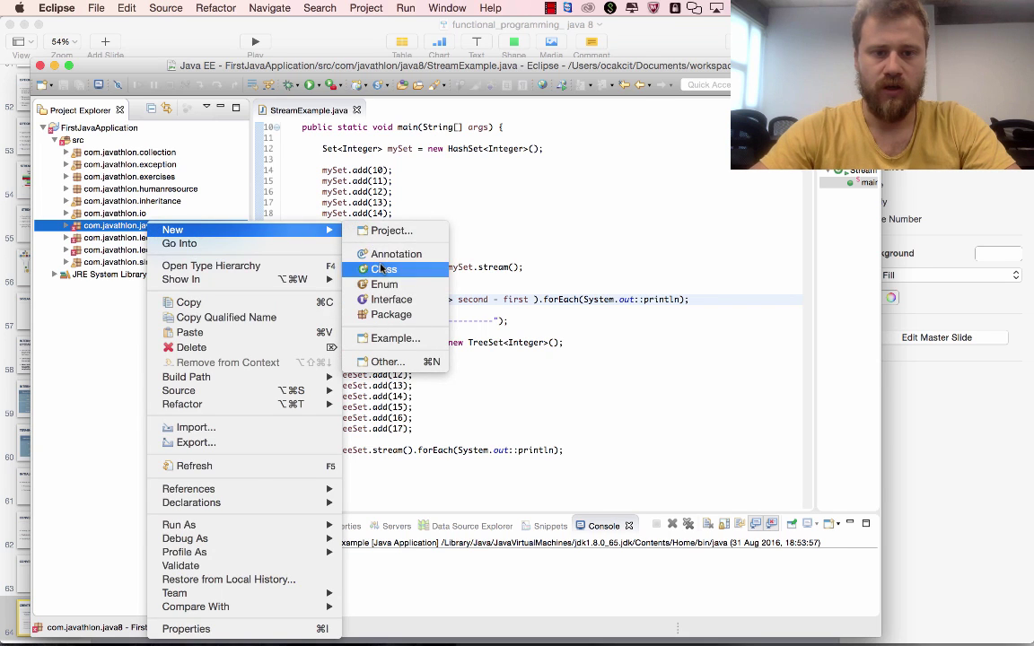
{"action": "left_click", "coordinate": [384, 269]}
{"action": "type", "text": "StreamWithRange"}
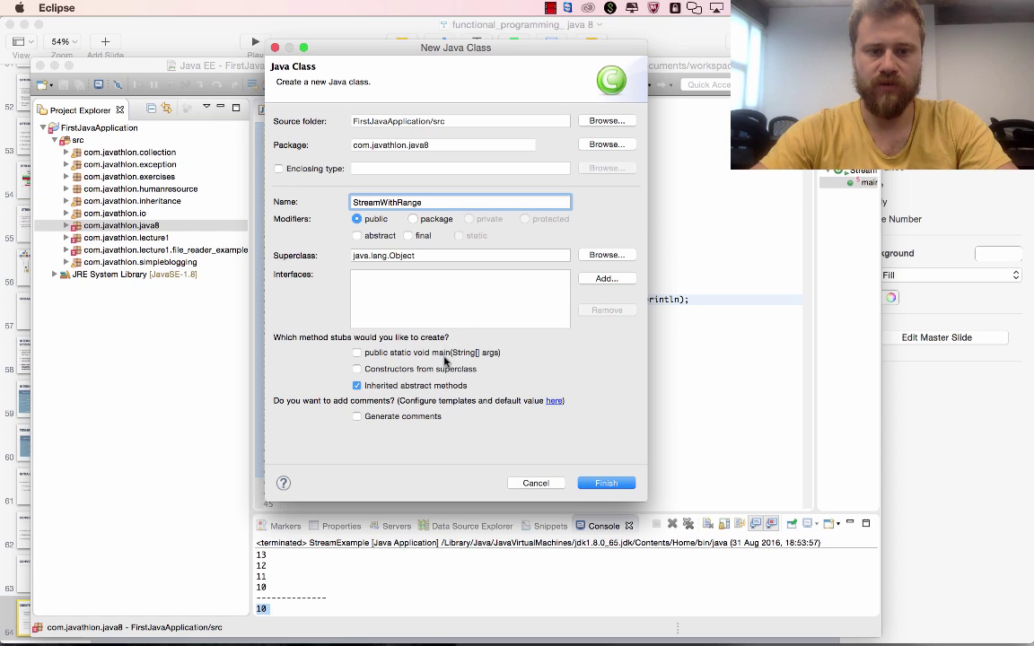
{"action": "left_click", "coordinate": [605, 483]}
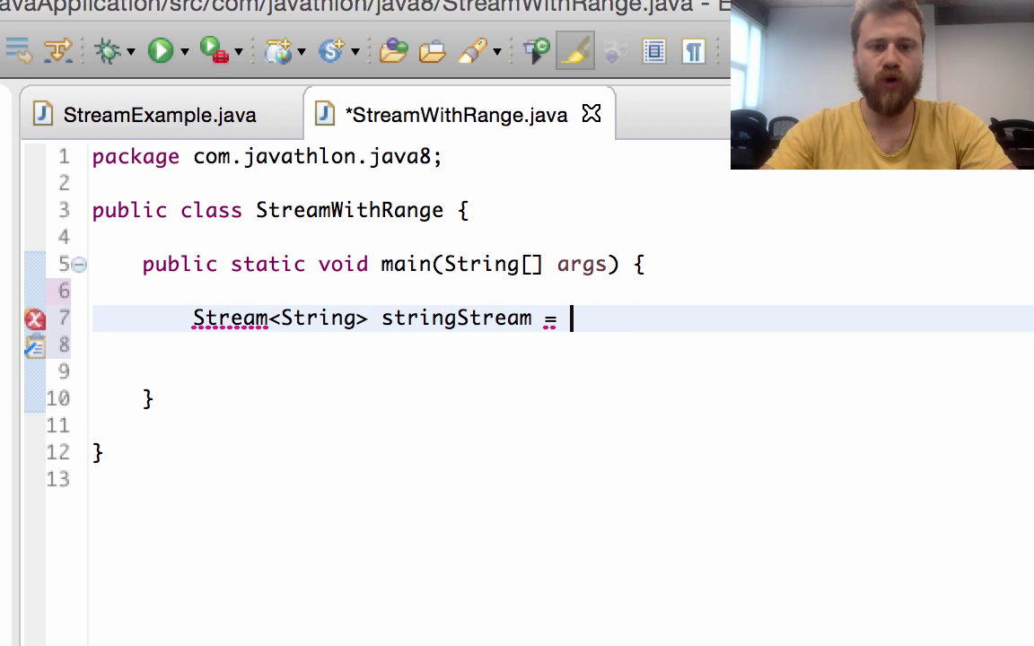
Step: Declare stringStream as Stream.of("talha", "ocakci", "java")
{"action": "type", "text": "Streamç"}
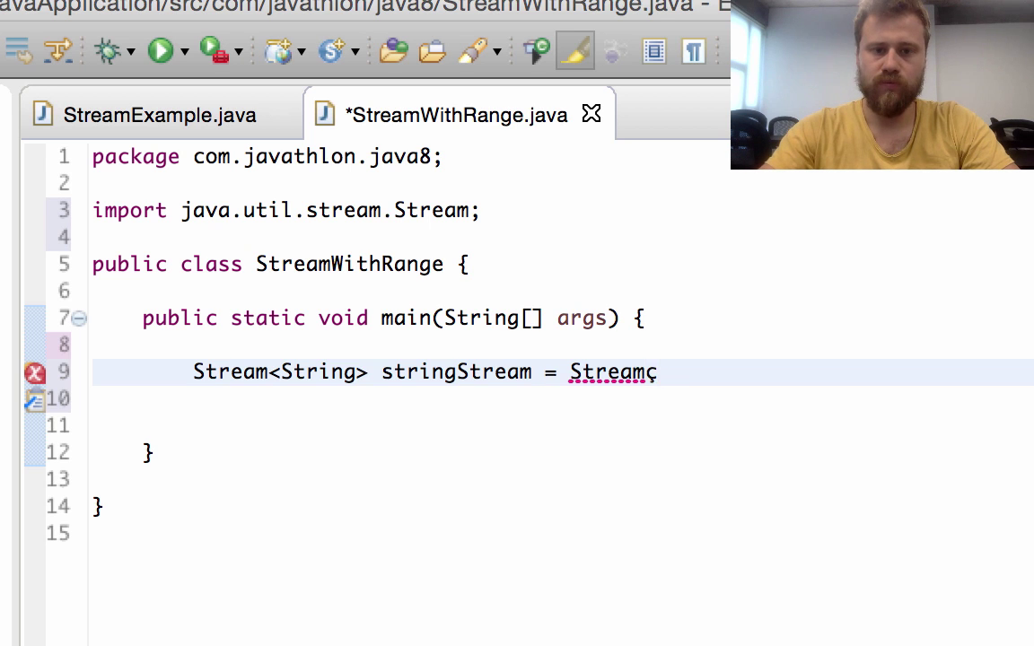
{"action": "type", "text": ".of(t"}
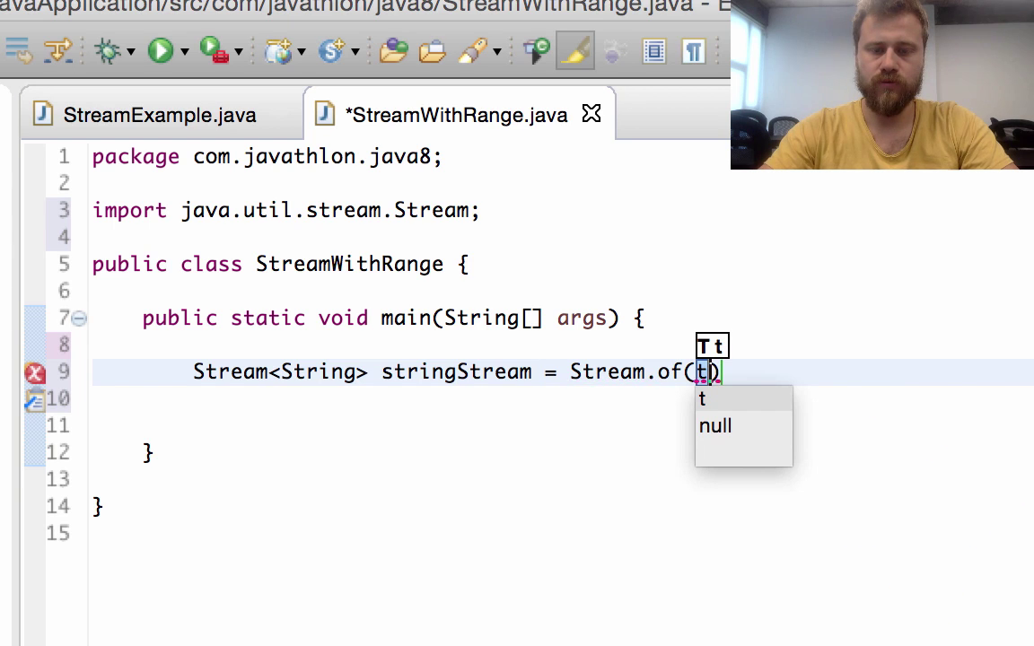
{"action": "key", "text": "Escape"}
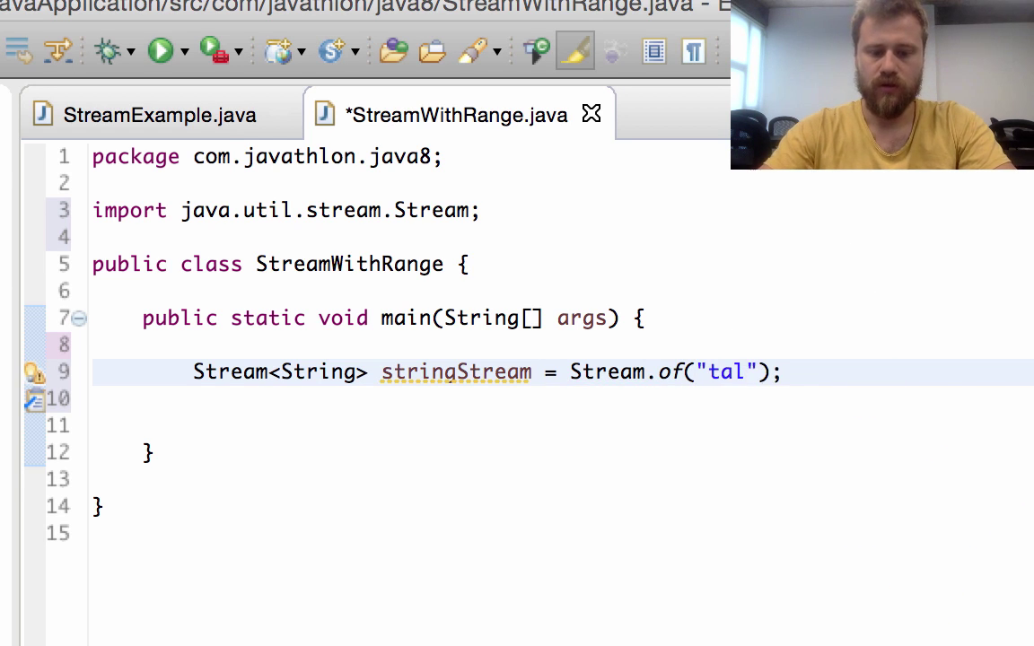
{"action": "type", "text": "ha\",\"ocakci"}
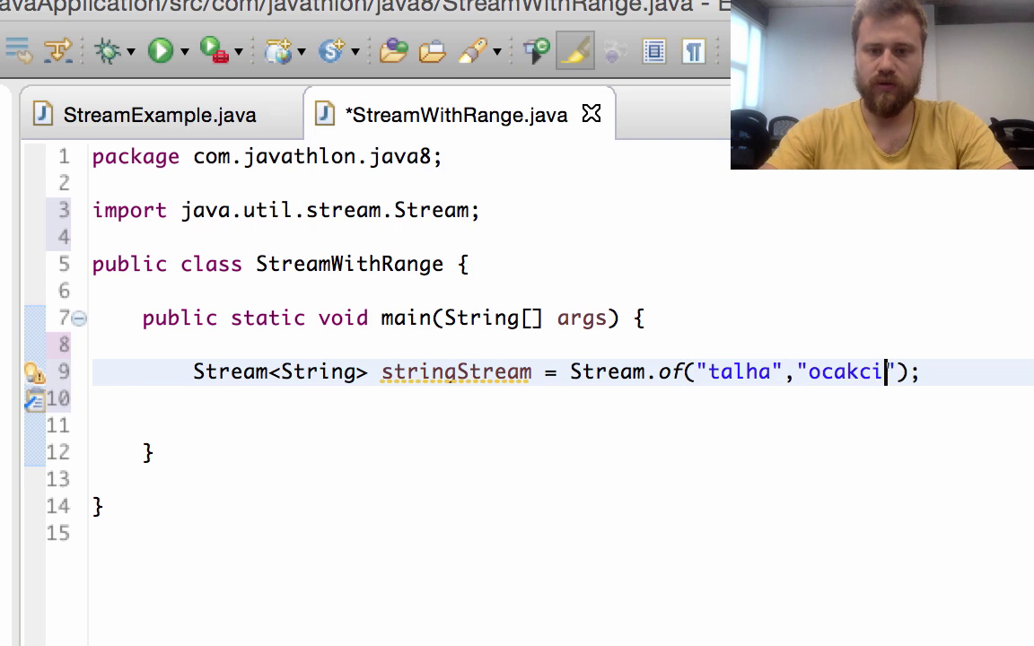
{"action": "type", "text": ",\""}
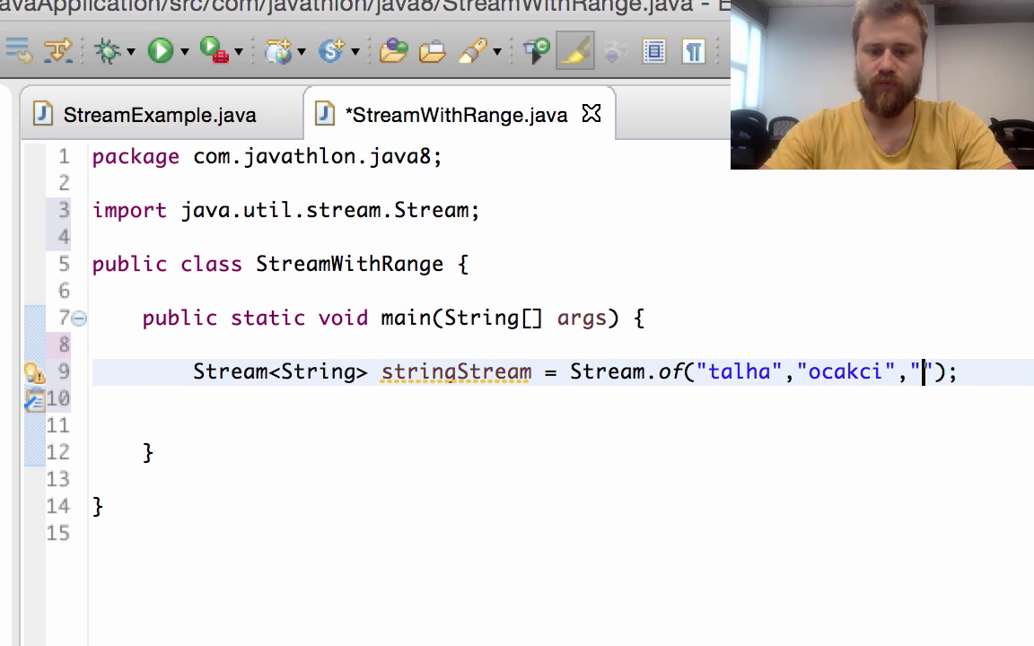
{"action": "type", "text": "java"}
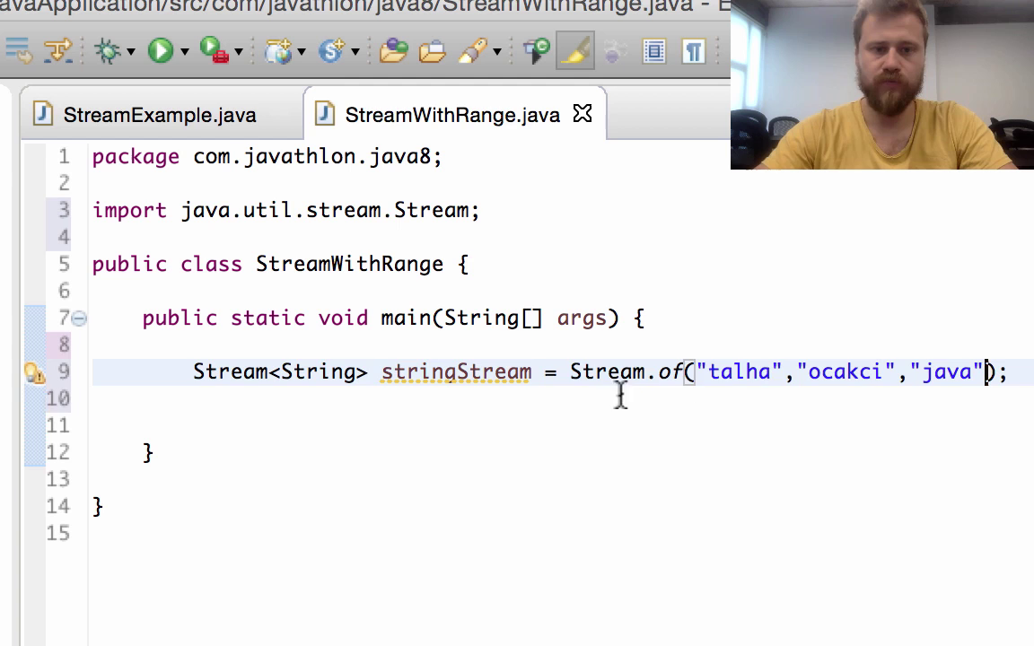
Step: Print each string with stringStream.forEach(System.out::println)
{"action": "type", "text": "str"}
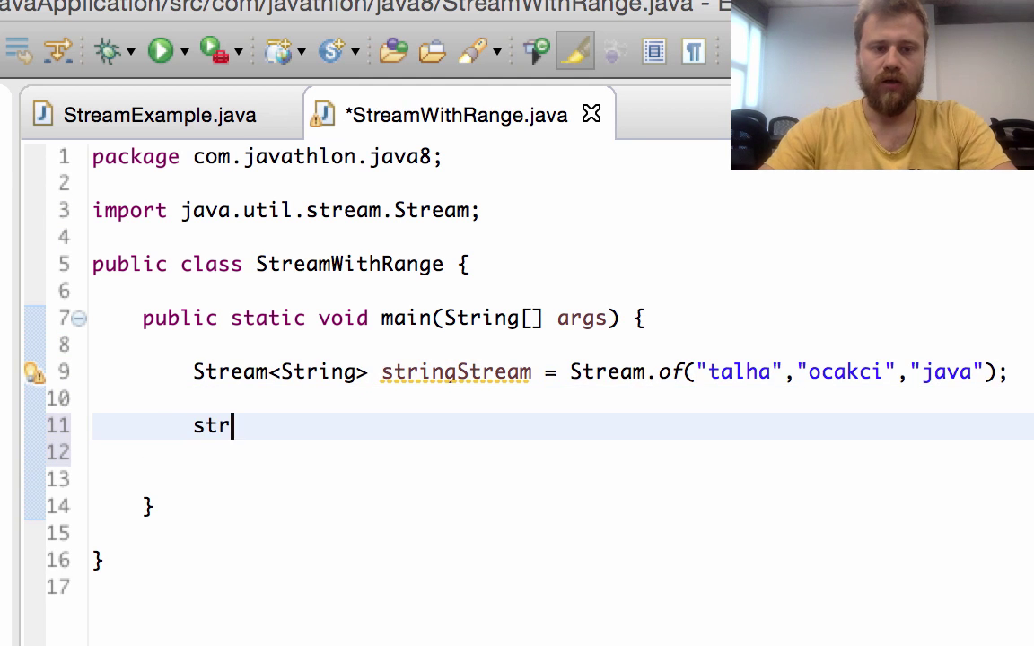
{"action": "key", "text": "ctrl+space"}
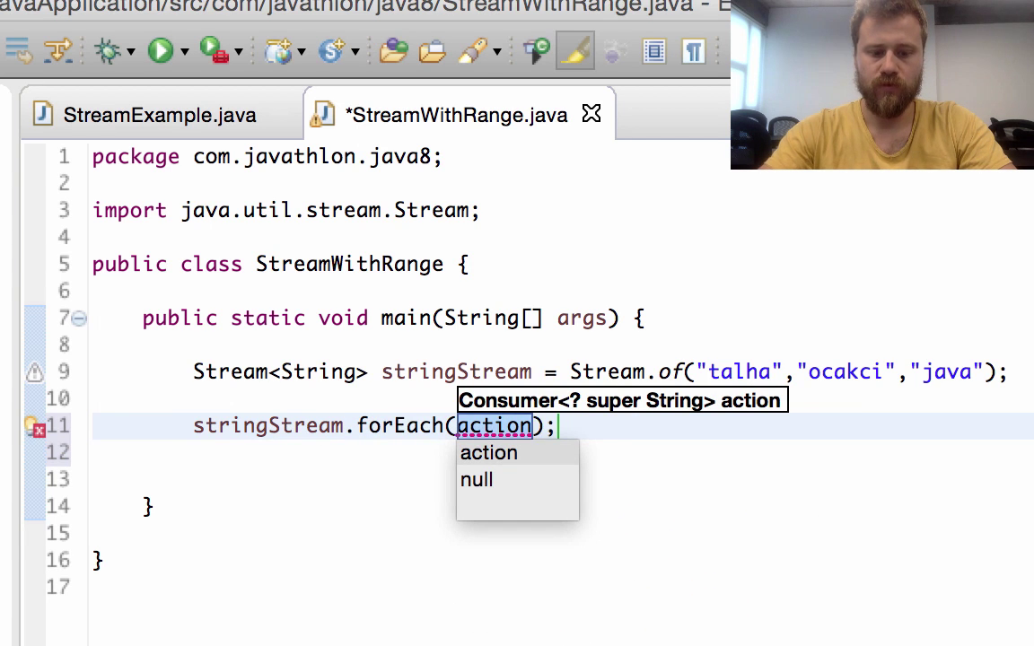
{"action": "type", "text": "sy"}
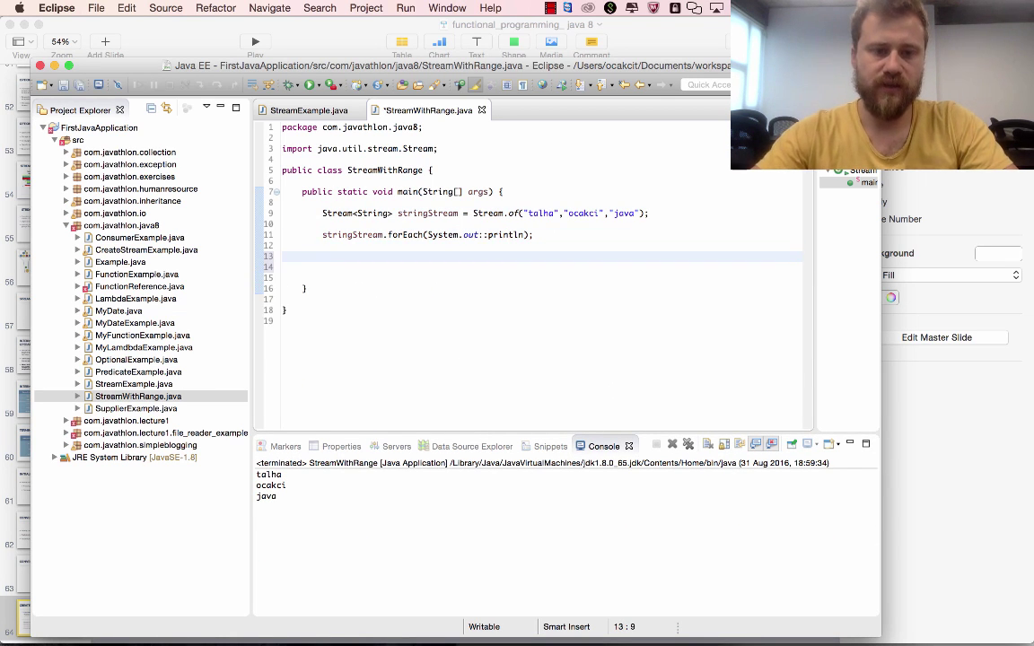
Step: Declare Stream<Double> doubleStream = Stream.of(3.5, 4.3) and begin its forEach call
{"action": "type", "text": "Stri"}
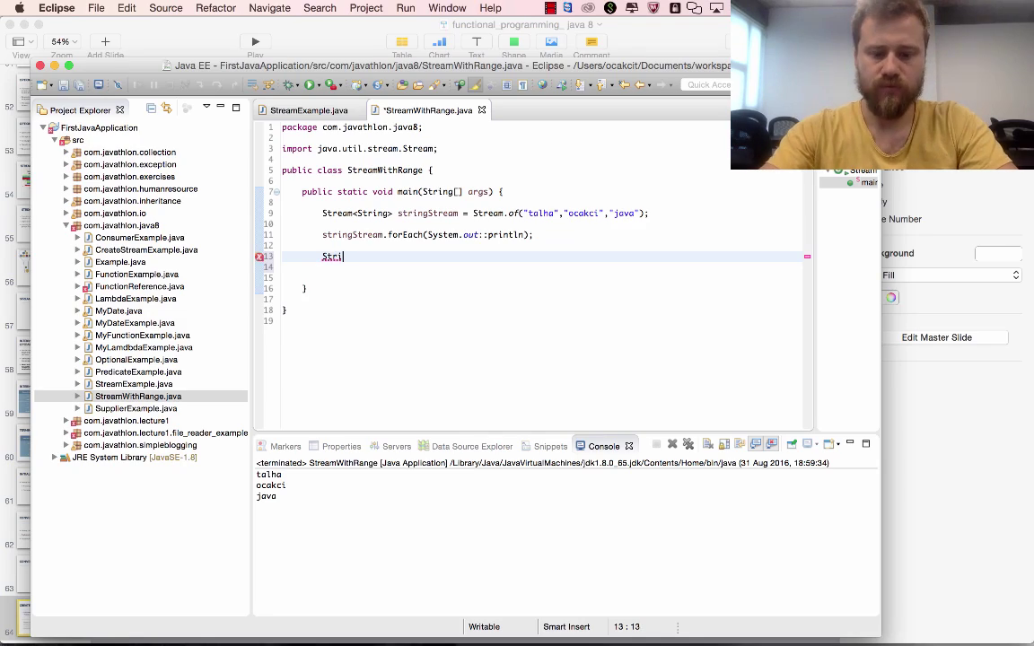
{"action": "type", "text": "eam<Double> do"}
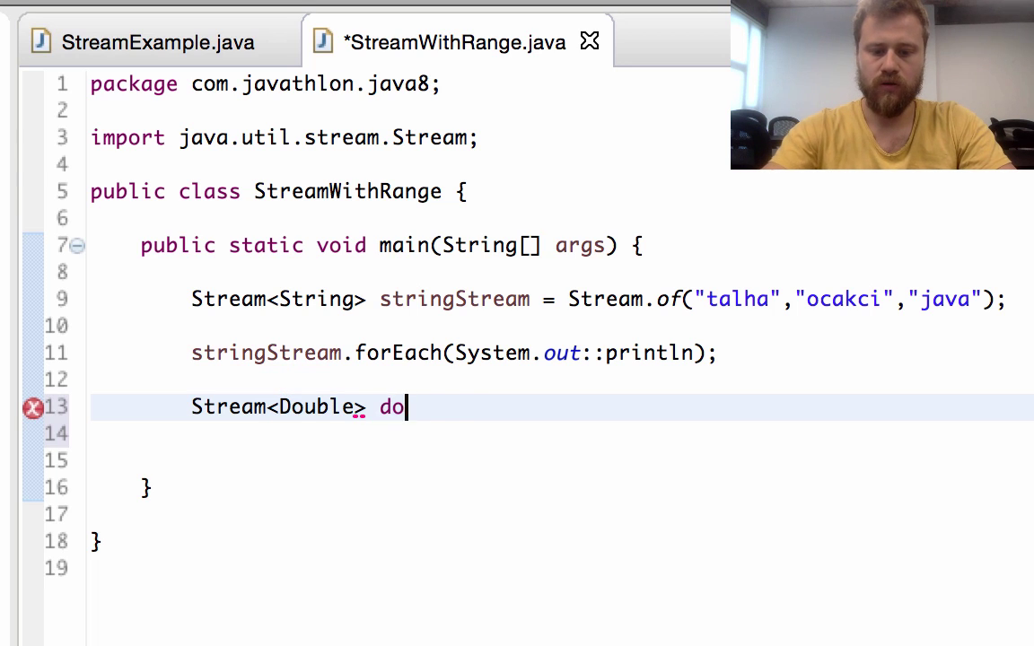
{"action": "type", "text": "ubleStream"}
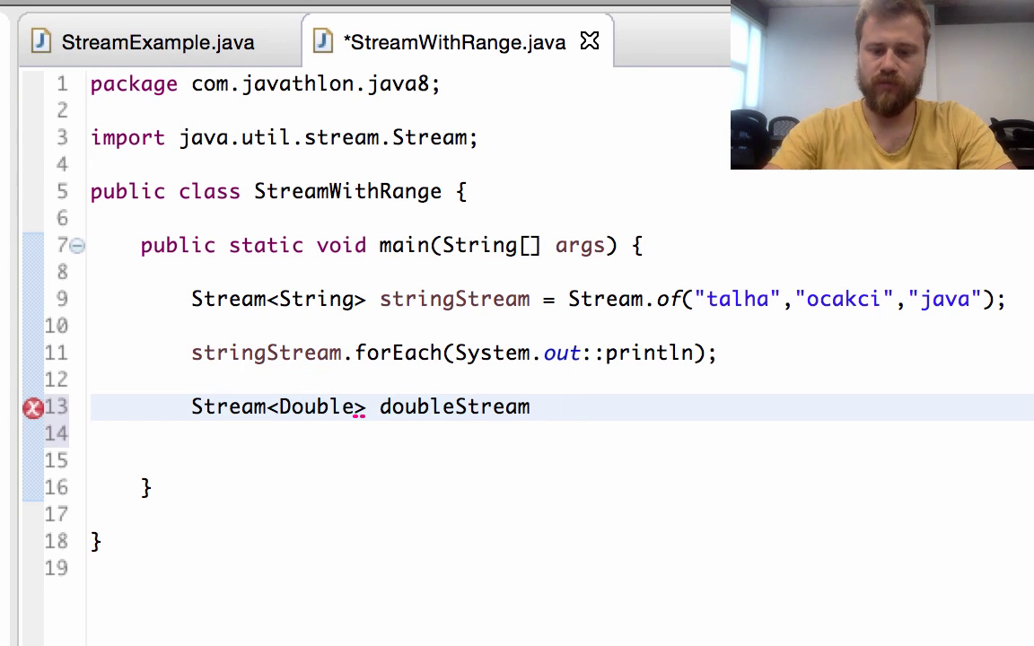
{"action": "type", "text": "= Stream<"}
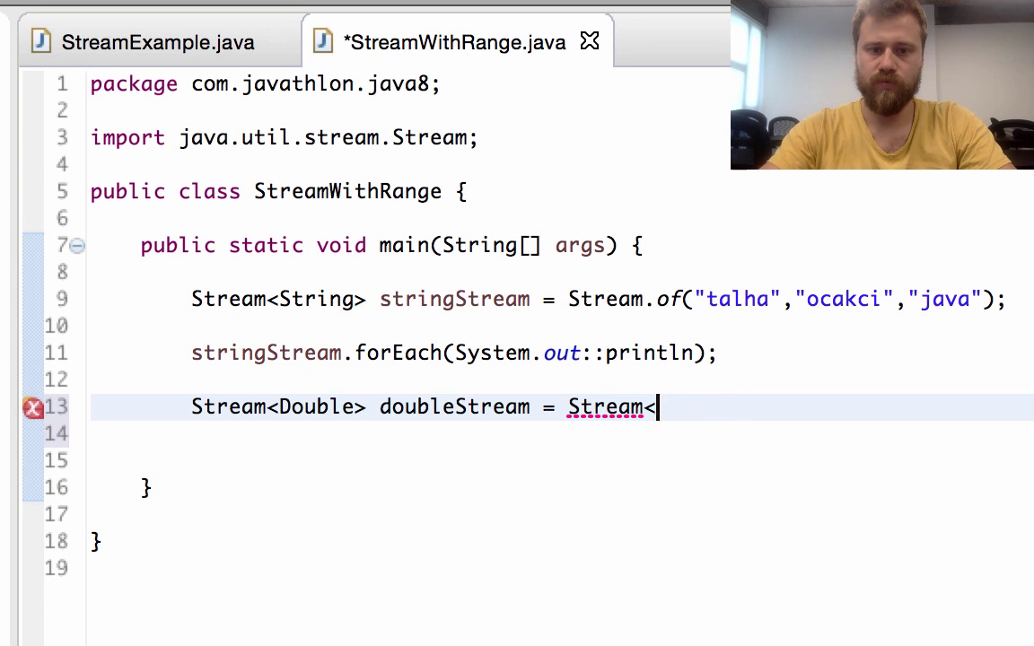
{"action": "type", "text": ".of(t"}
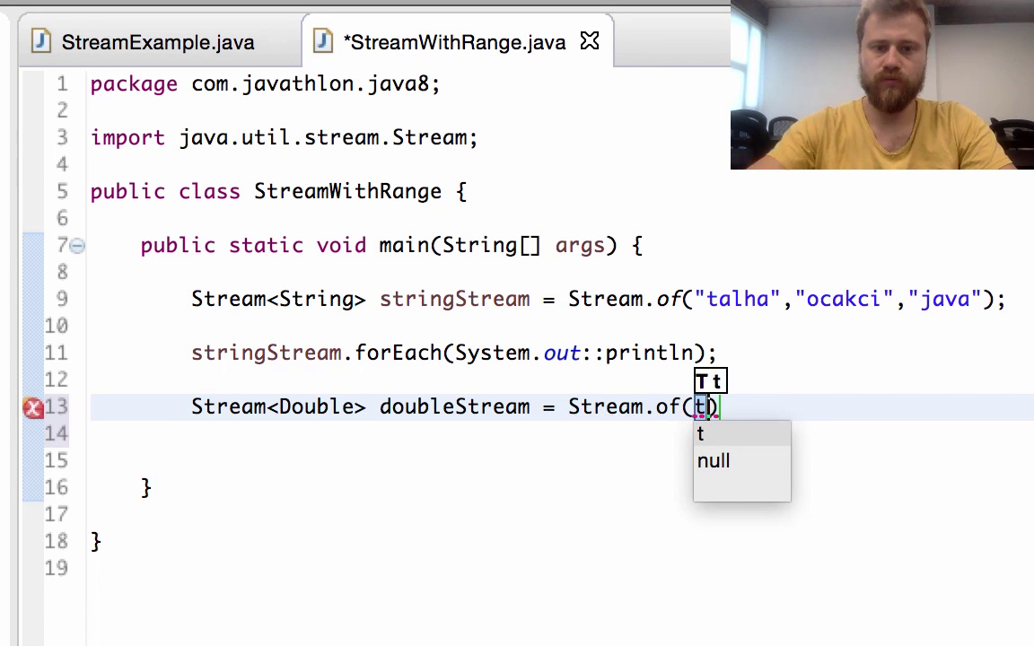
{"action": "type", "text": "3.5,"}
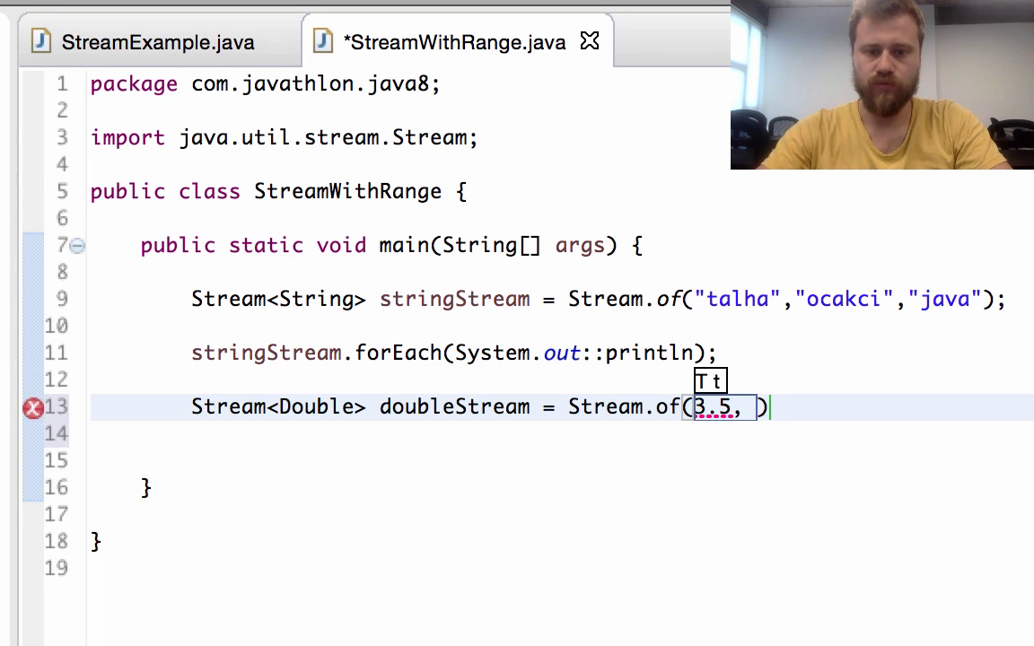
{"action": "type", "text": "4.3"}
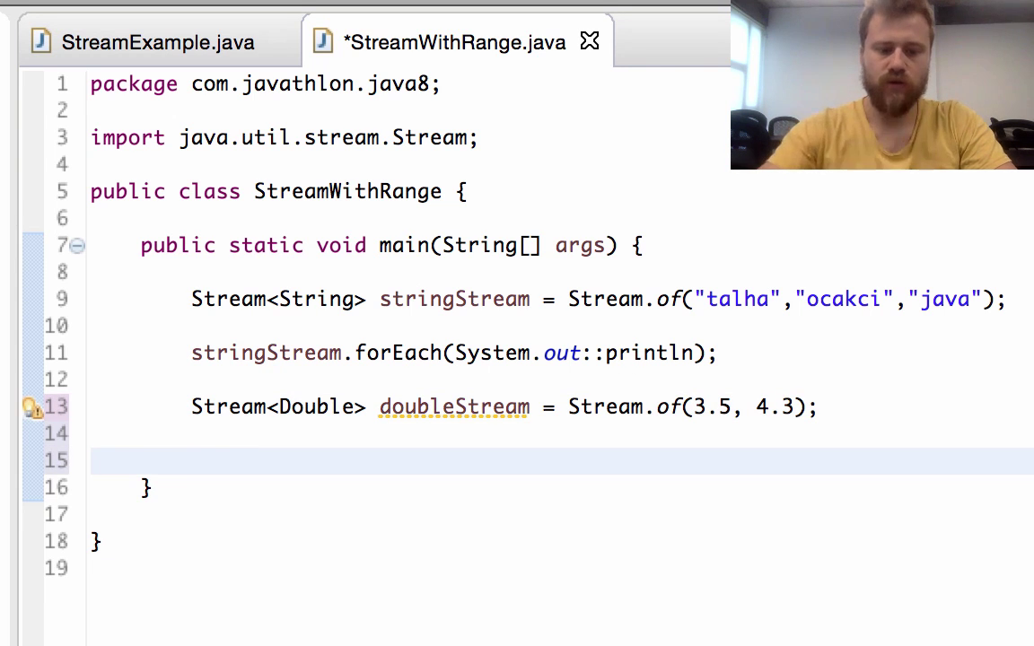
{"action": "type", "text": "doubleStream.forEach(action);"}
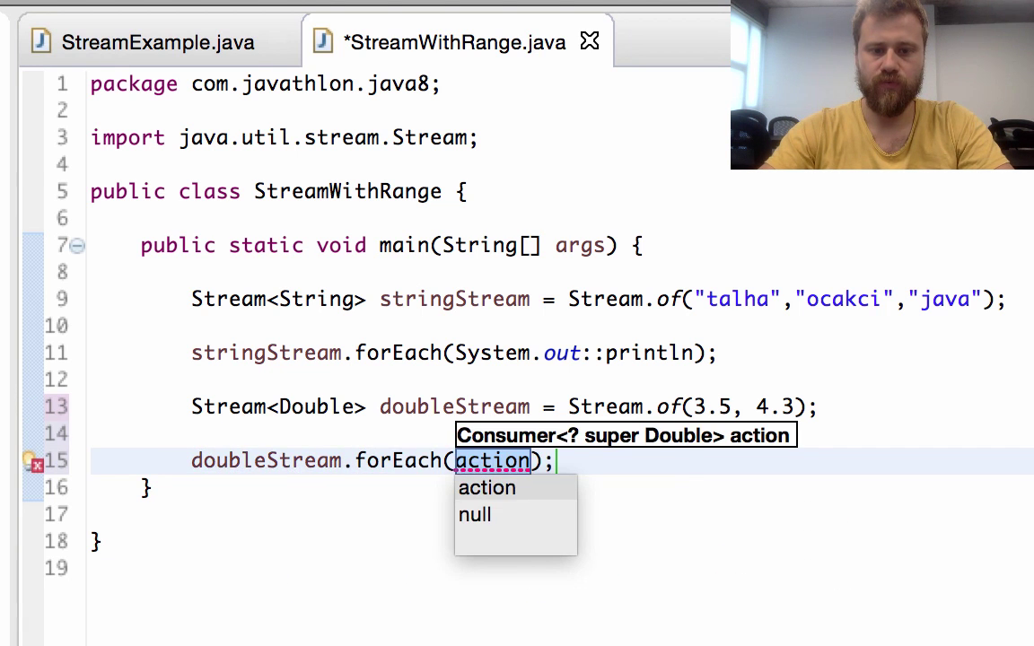
Step: Run StreamWithRange twice, proceeding past workspace errors, so 3.5 and 4.3 print
{"action": "right_click", "coordinate": [359, 391]}
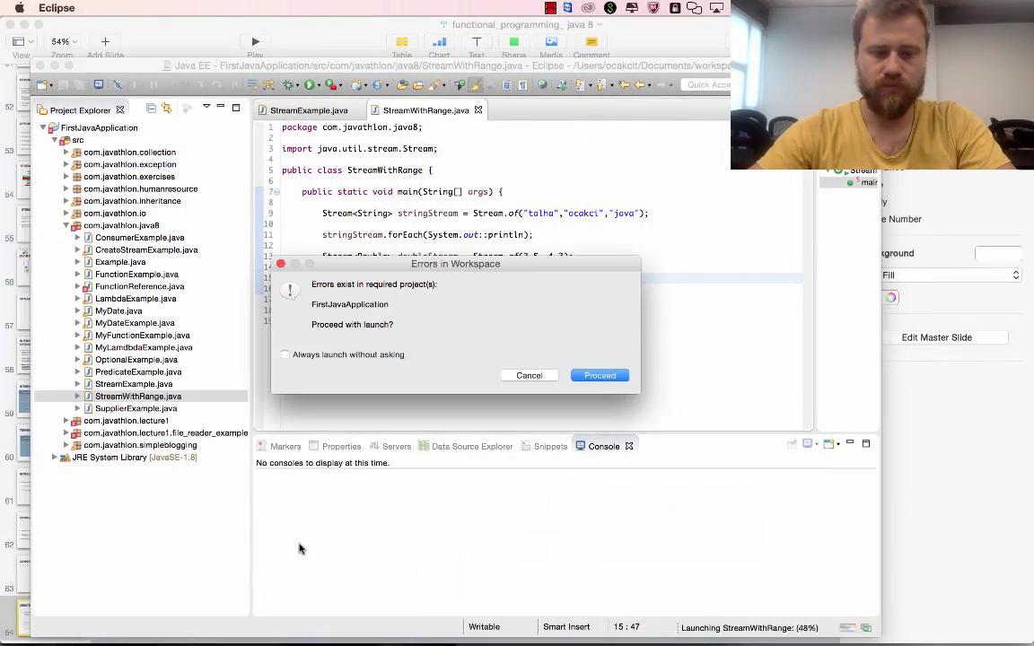
{"action": "left_click", "coordinate": [599, 375]}
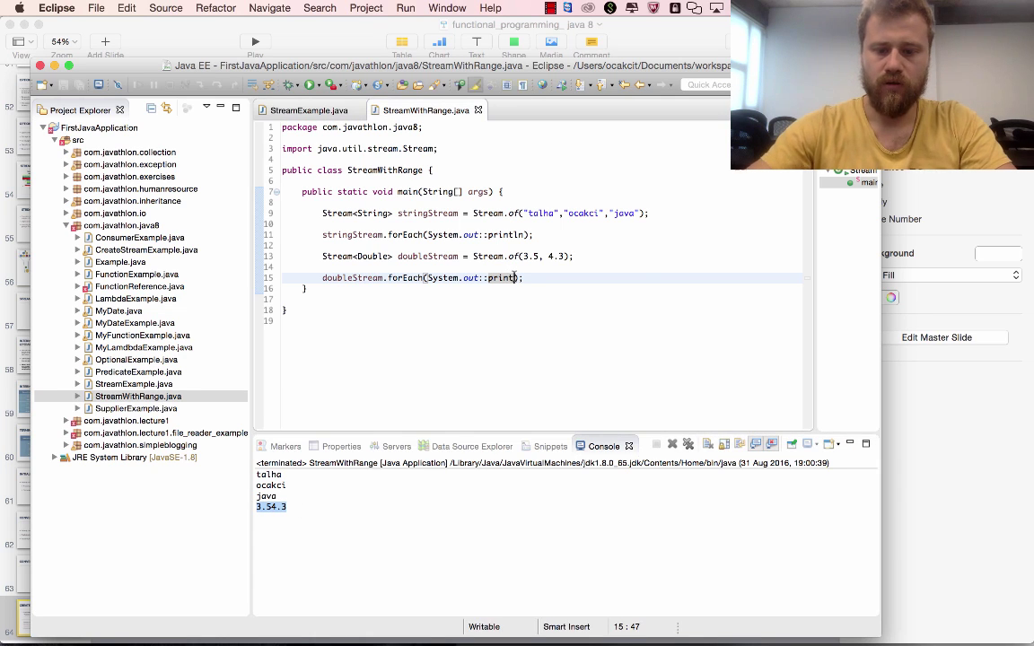
{"action": "right_click", "coordinate": [502, 277]}
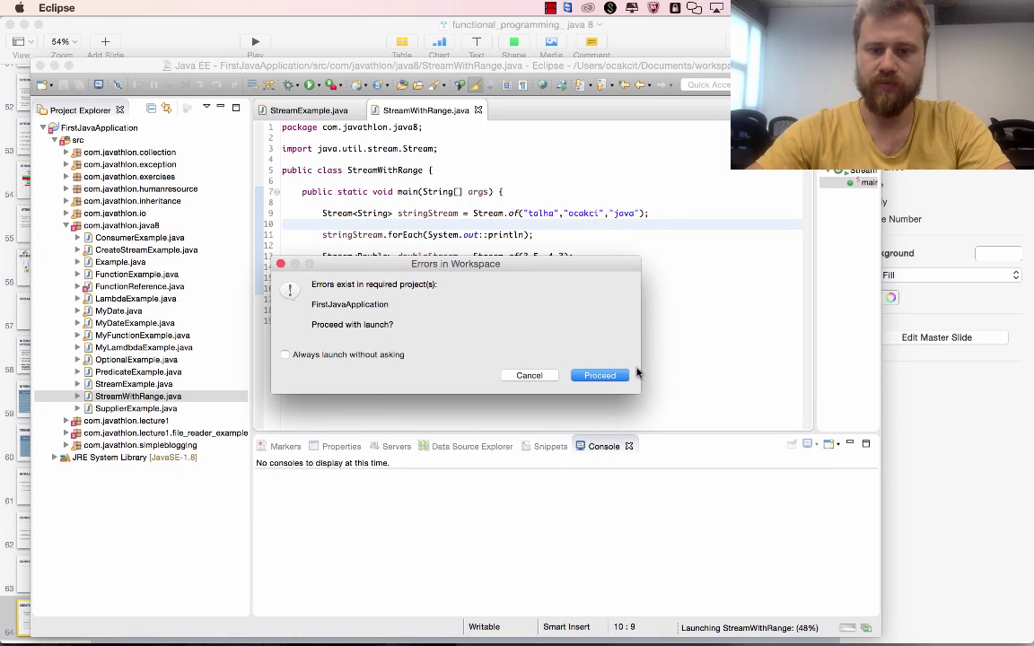
{"action": "left_click", "coordinate": [598, 375]}
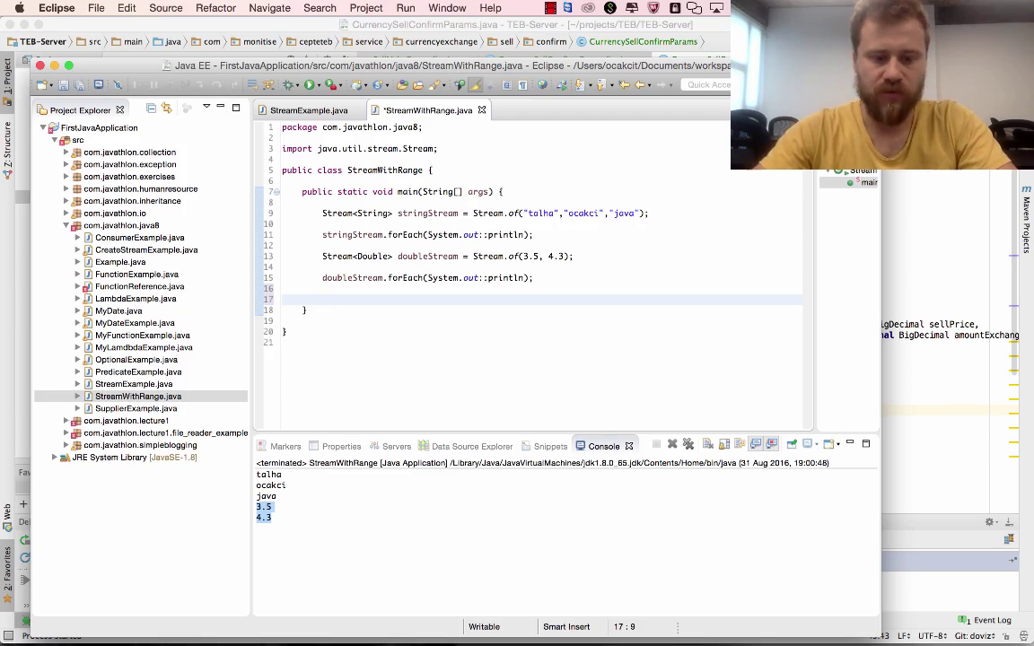
Step: Declare DoubleStream myDoubleStream = DoubleStream.of(3.5, 4.3) and start myDoubleStream.forEach
{"action": "type", "text": "DoubleStream m"}
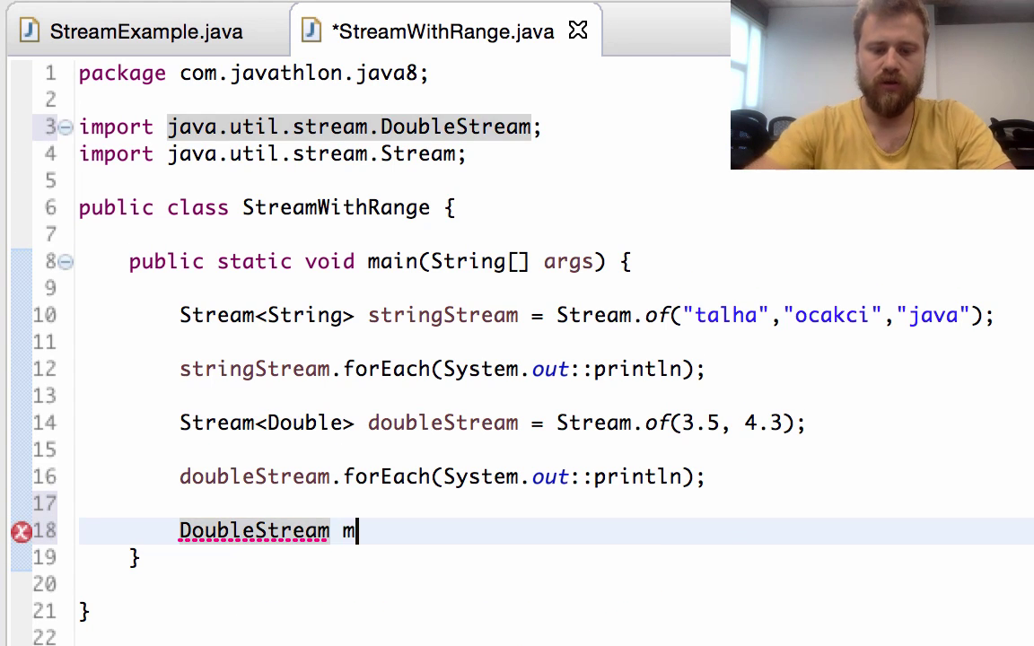
{"action": "type", "text": "yDoubleStre"}
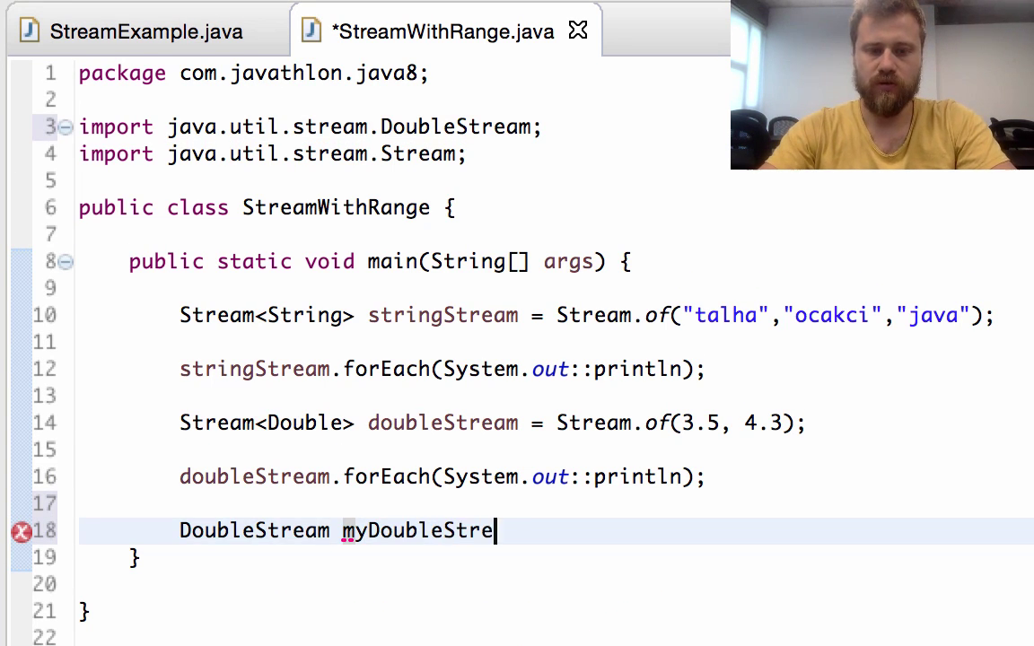
{"action": "type", "text": "am = DoubleStream"}
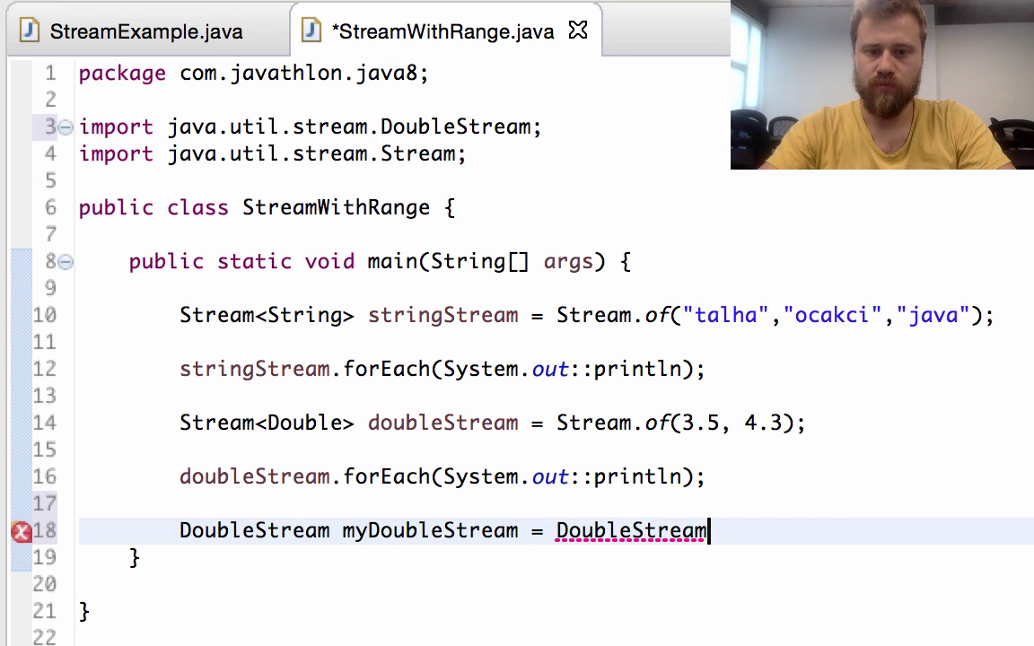
{"action": "type", "text": ".of(t"}
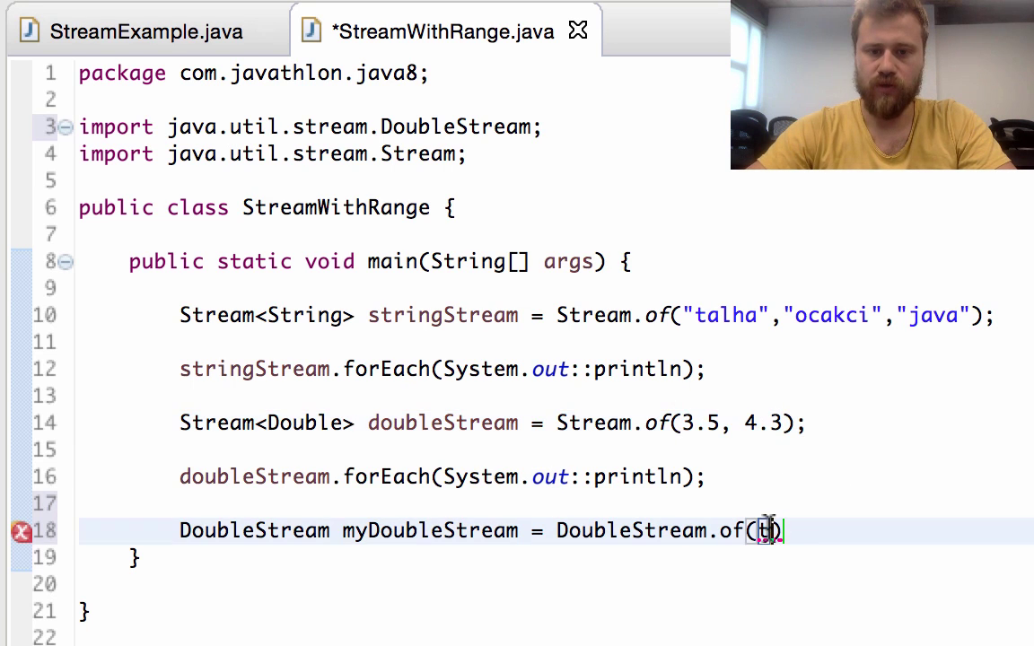
{"action": "type", "text": "3.5, 4.3"}
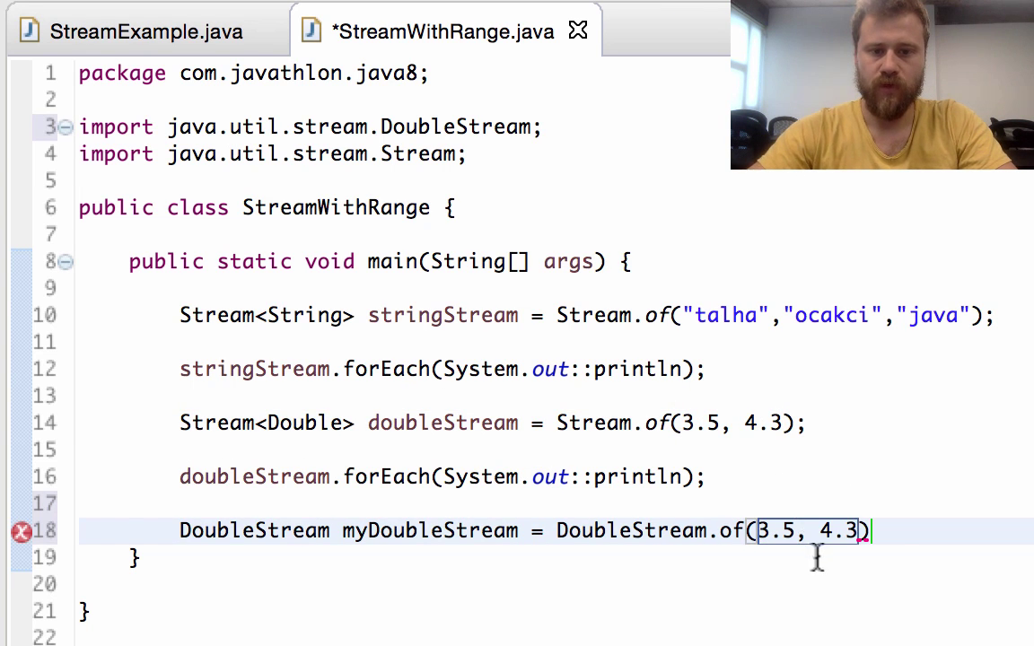
{"action": "type", "text": "my"}
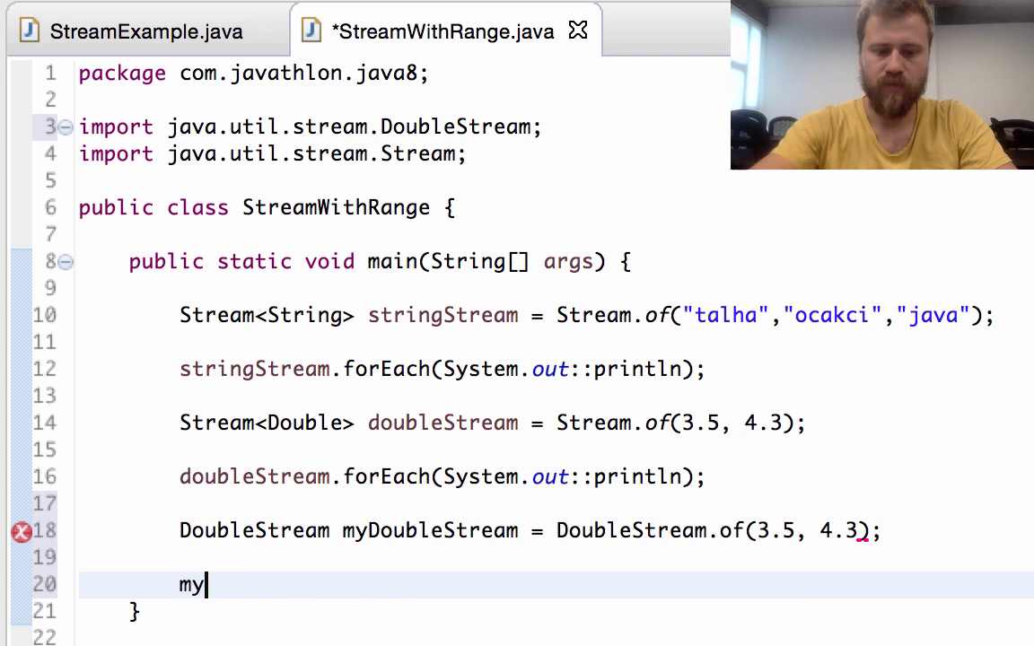
{"action": "type", "text": "DoubleStream."}
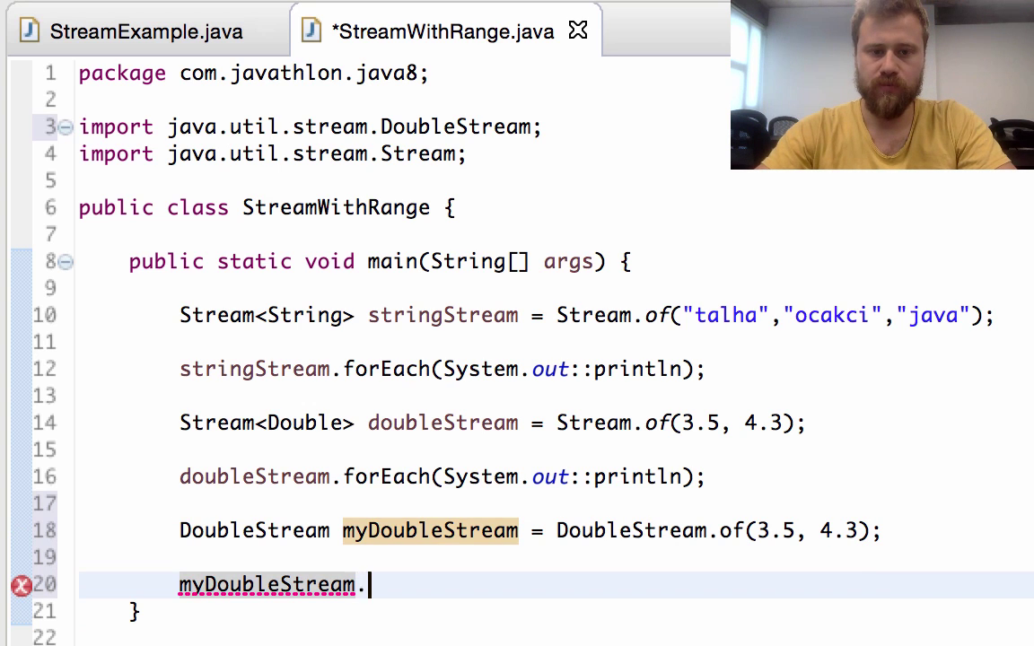
{"action": "type", "text": "forEach(System.o"}
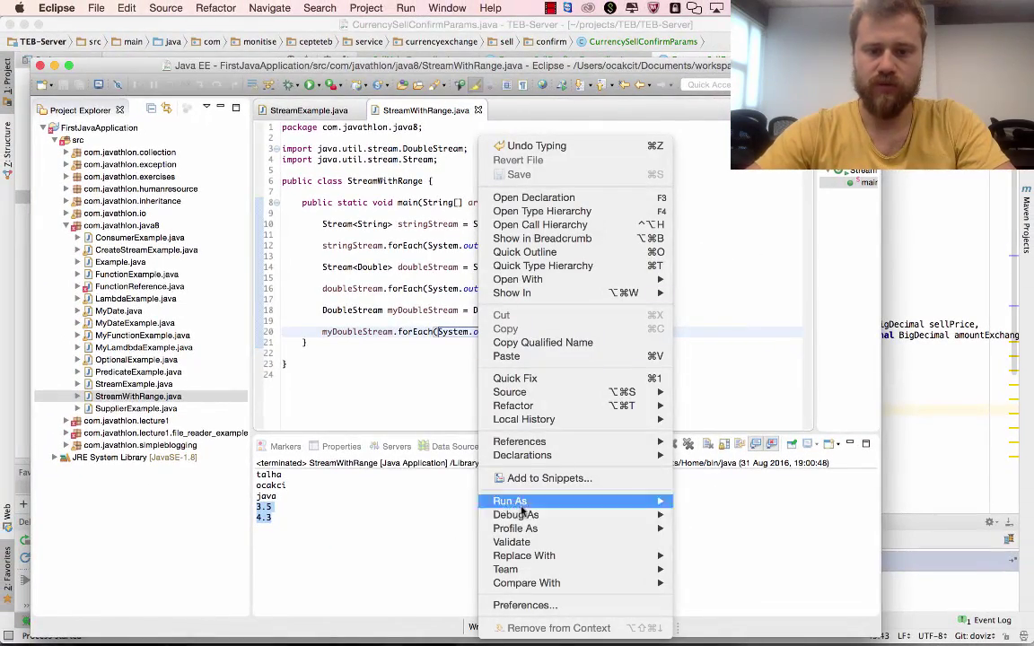
Step: Run StreamWithRange as a Java application and begin an IntStream declaration
{"action": "left_click", "coordinate": [510, 500]}
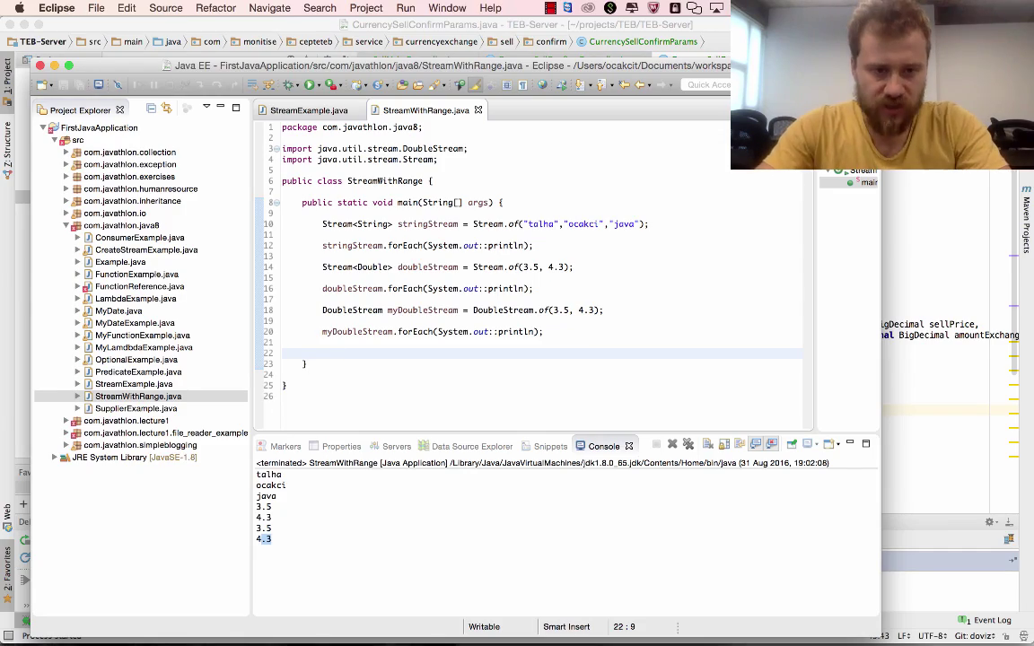
{"action": "type", "text": "IntStream intStream ="}
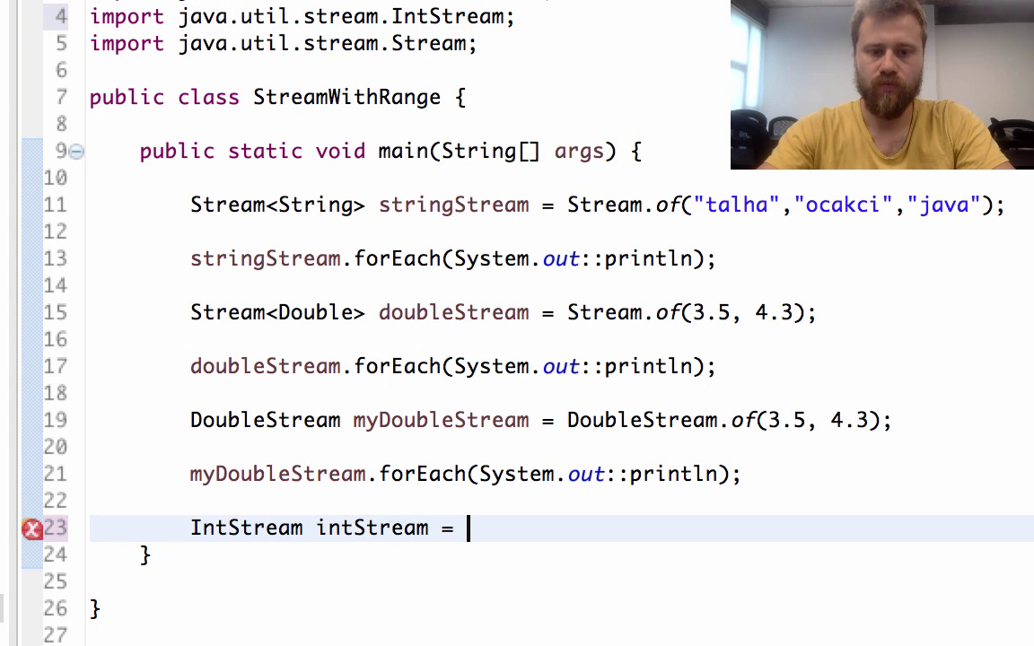
Step: Declare intStream = IntStream.range(10, 100) and start intStream.forEach
{"action": "type", "text": "IntStream.range(startInclusive, endExclusive"}
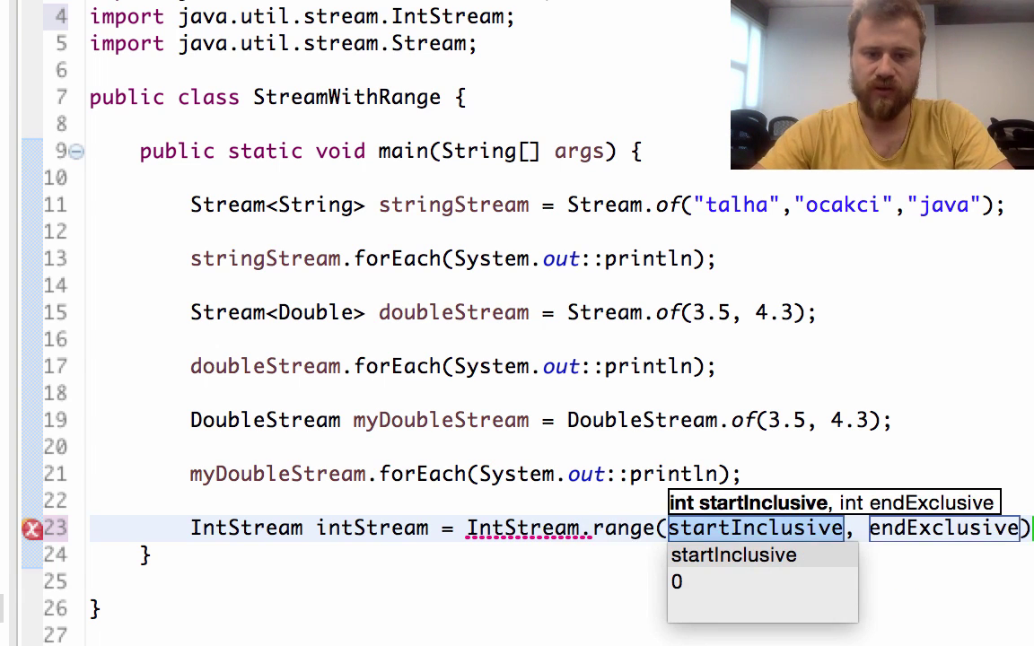
{"action": "type", "text": "10"}
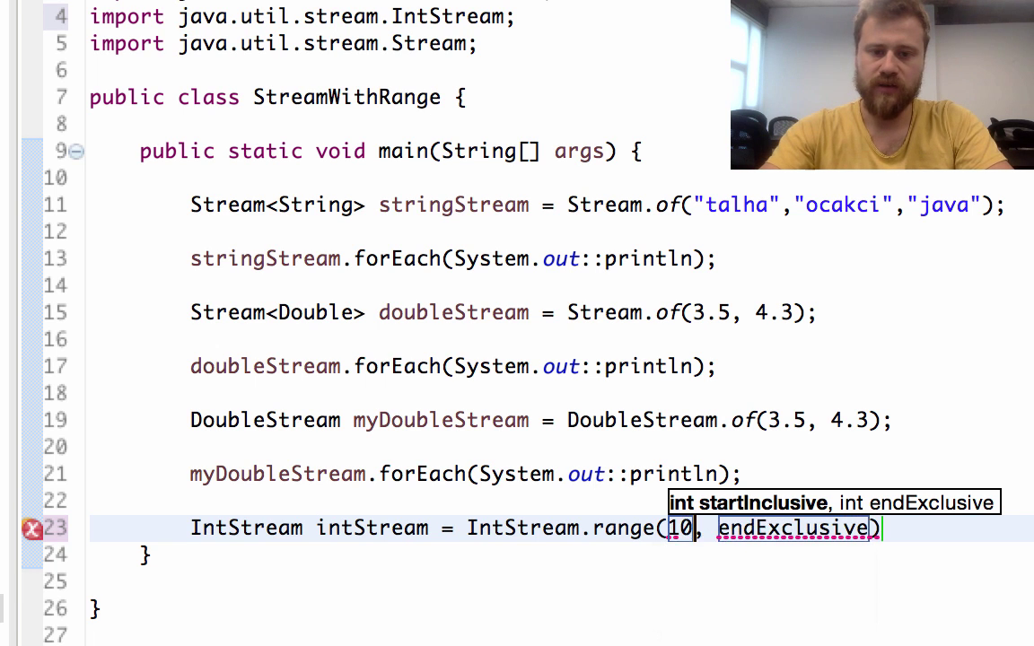
{"action": "type", "text": "1"}
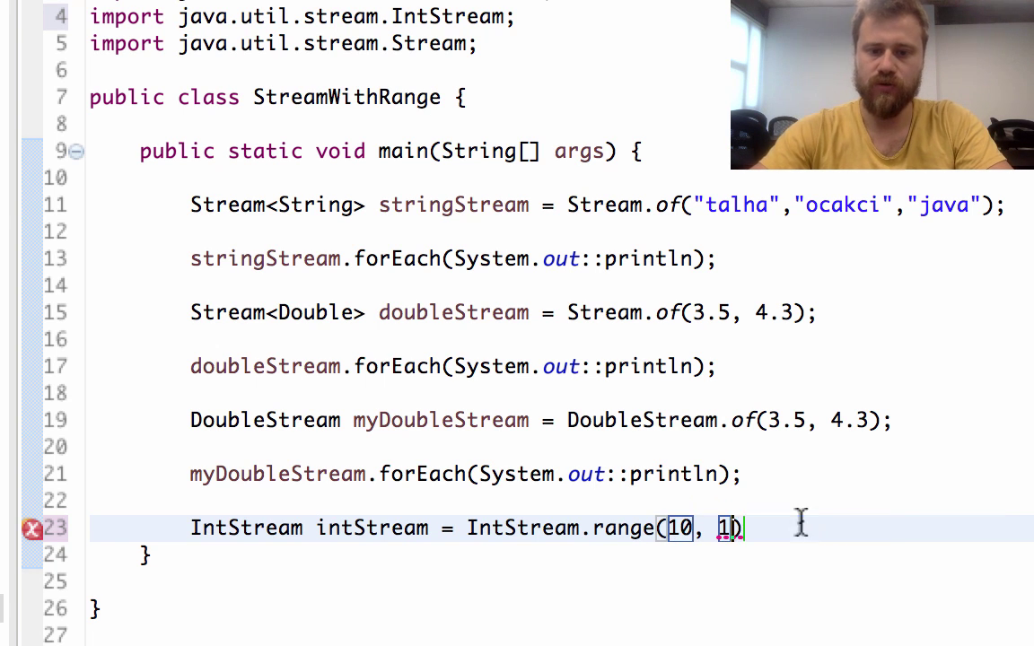
{"action": "type", "text": "00"}
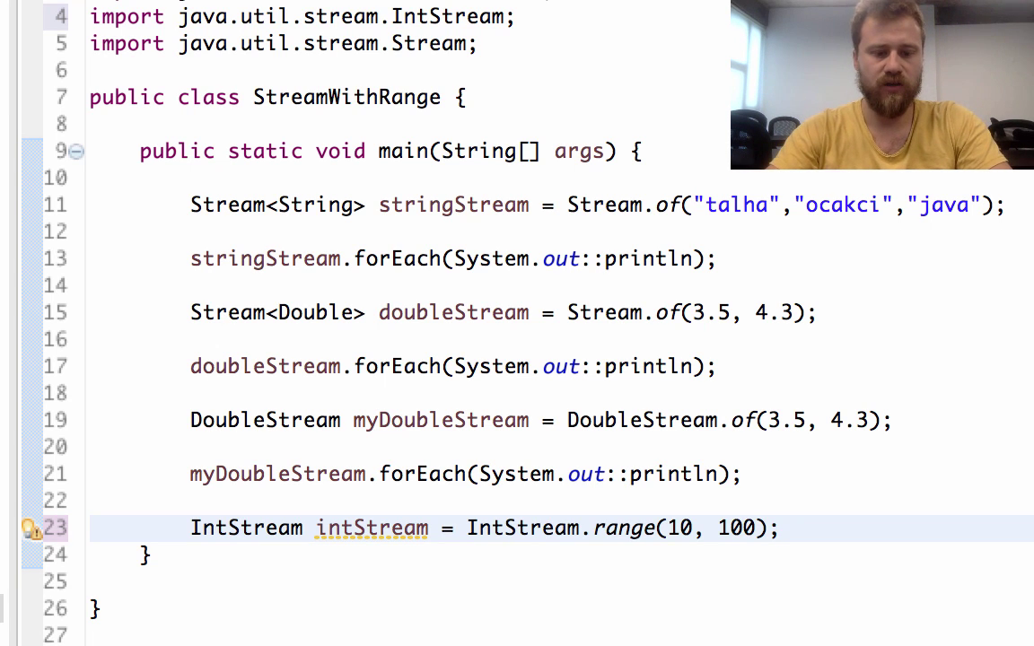
{"action": "mouse_move", "coordinate": [653, 549]}
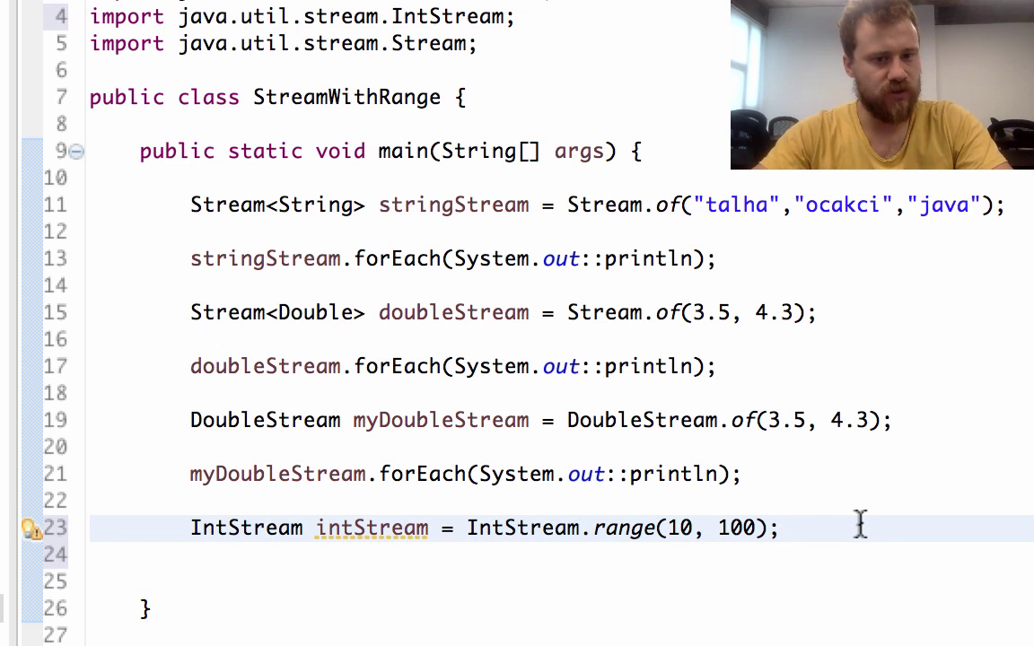
{"action": "mouse_move", "coordinate": [332, 586]}
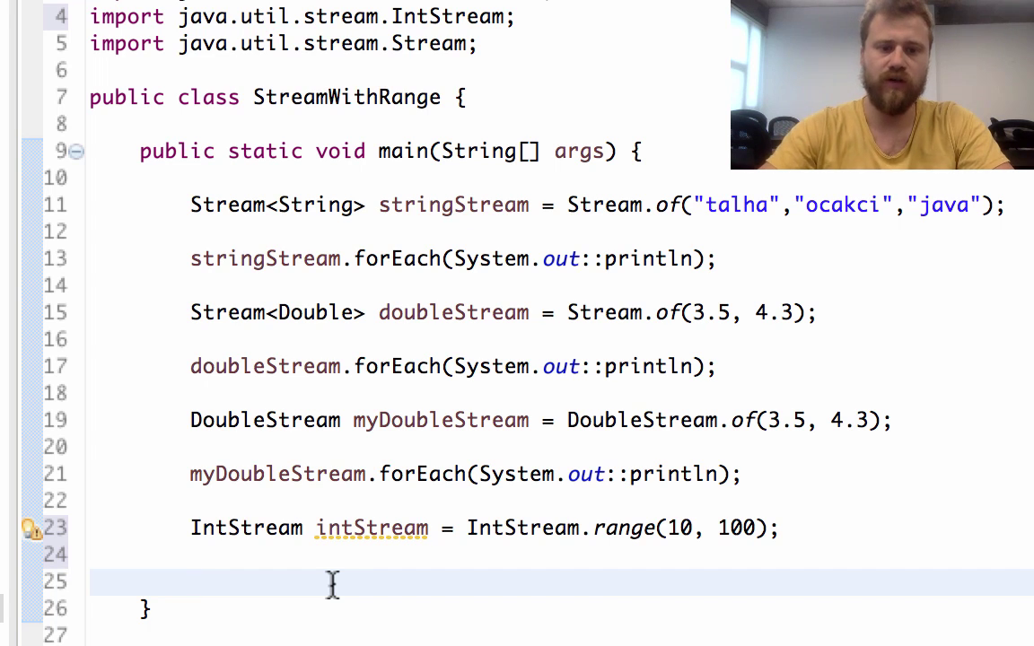
{"action": "type", "text": "ins"}
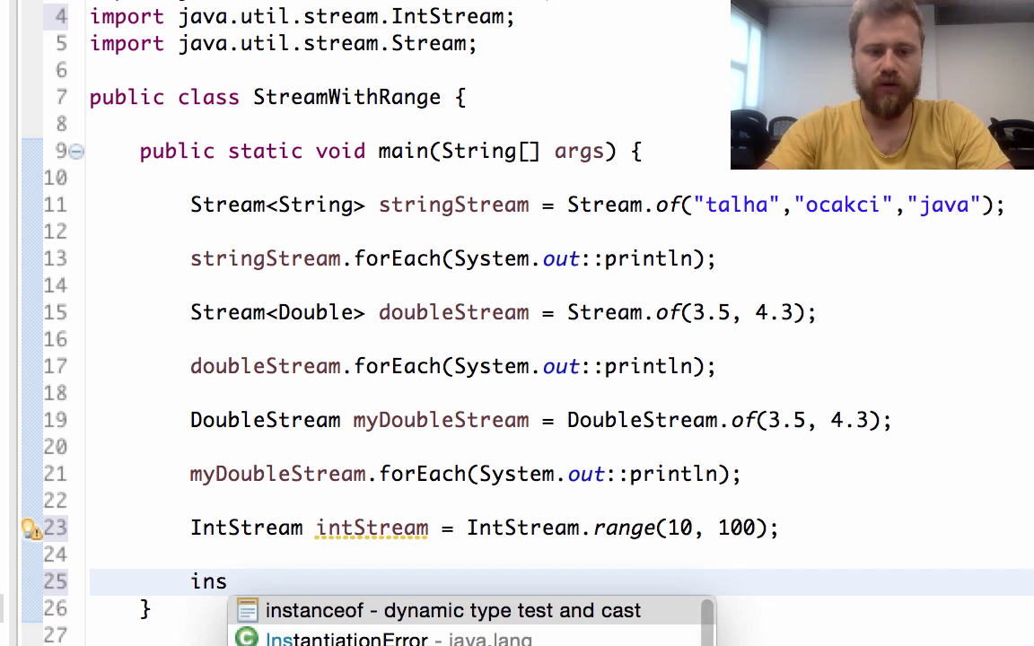
{"action": "key", "text": "Backspace"}
{"action": "type", "text": "tStream.forEach(action);"}
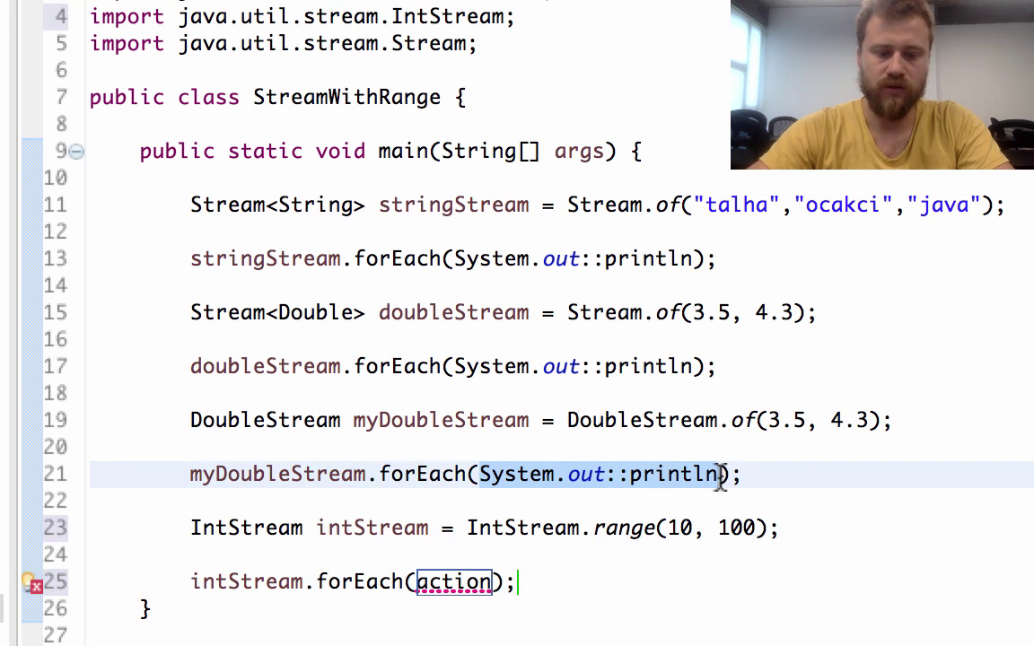
Step: Run the program despite workspace errors and scroll the console through integers 10 to 99
{"action": "right_click", "coordinate": [453, 582]}
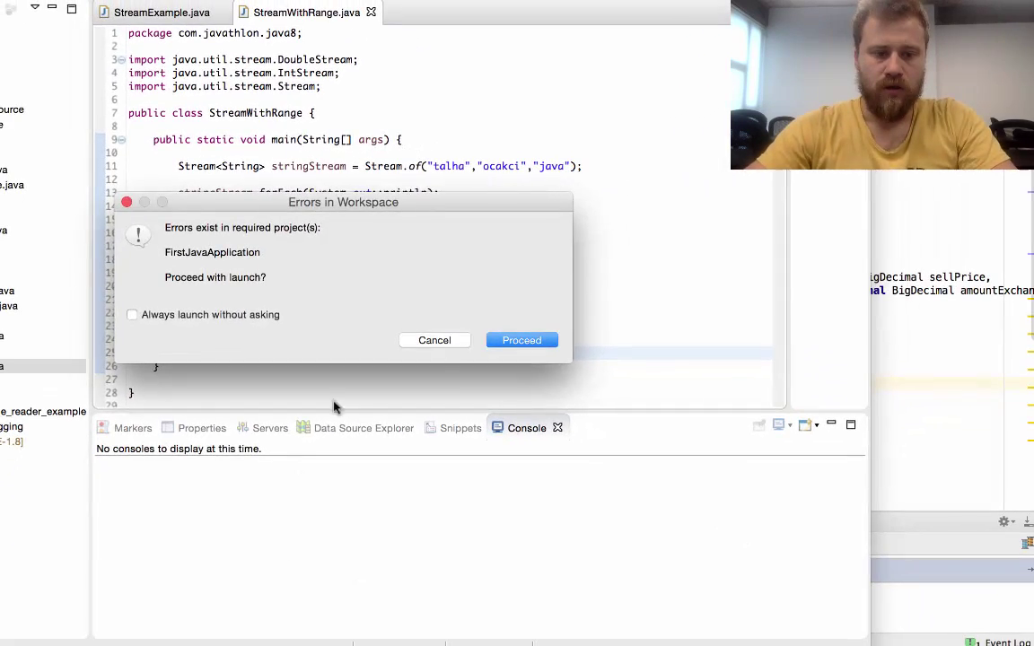
{"action": "left_click", "coordinate": [521, 339]}
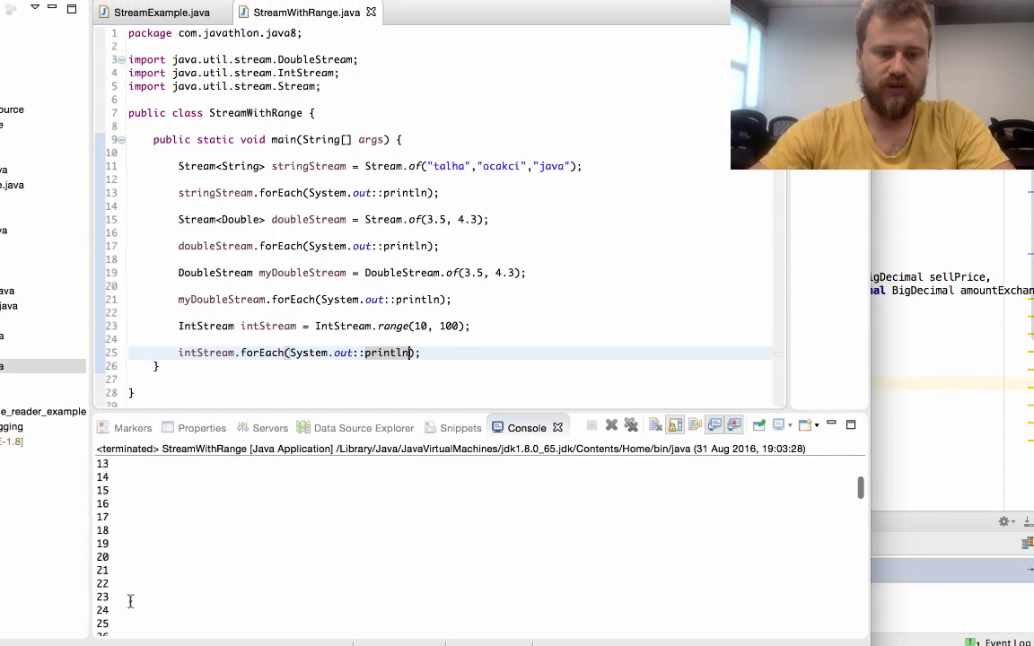
{"action": "scroll", "scroll_direction": "down", "scroll_amount": 3}
{"action": "type", "text": "Closed"}
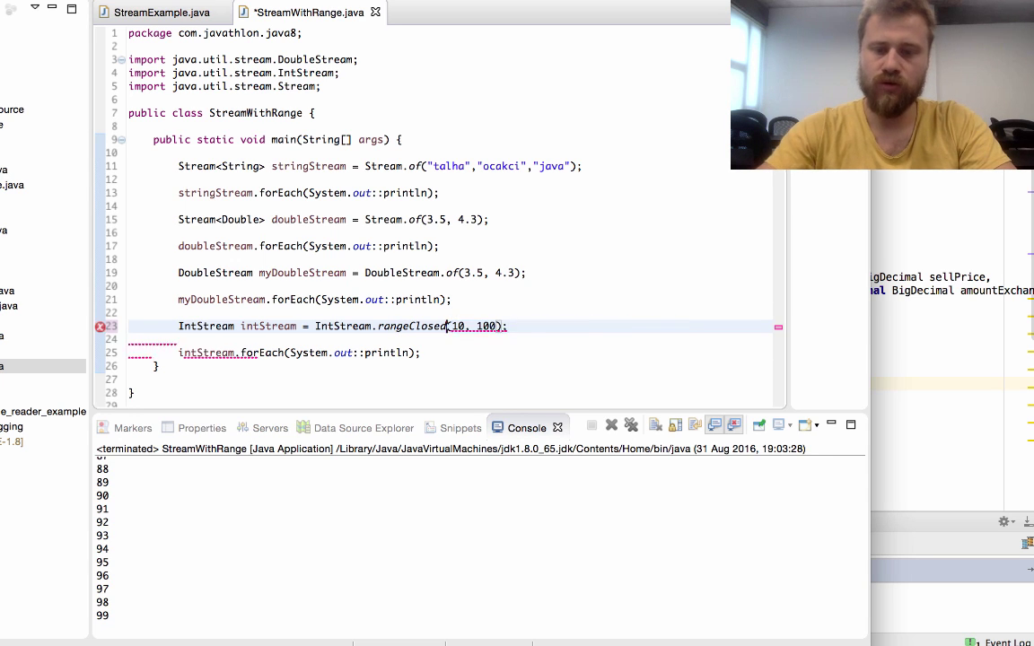
Step: Rerun with rangeClosed(10, 100) past the errors and scroll the console to 100
{"action": "right_click", "coordinate": [422, 326]}
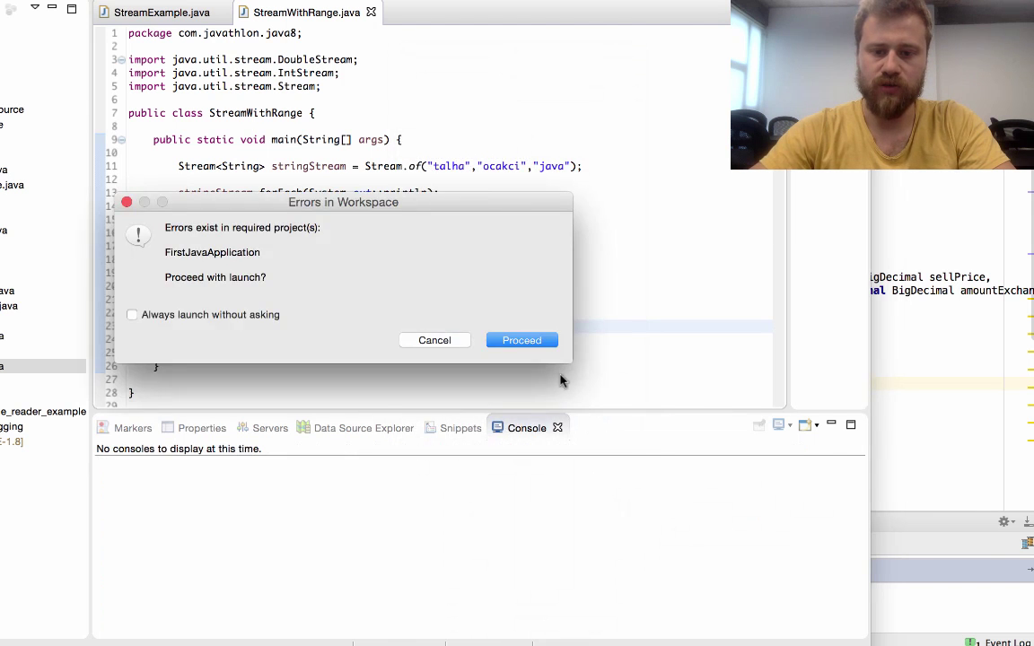
{"action": "left_click", "coordinate": [522, 339]}
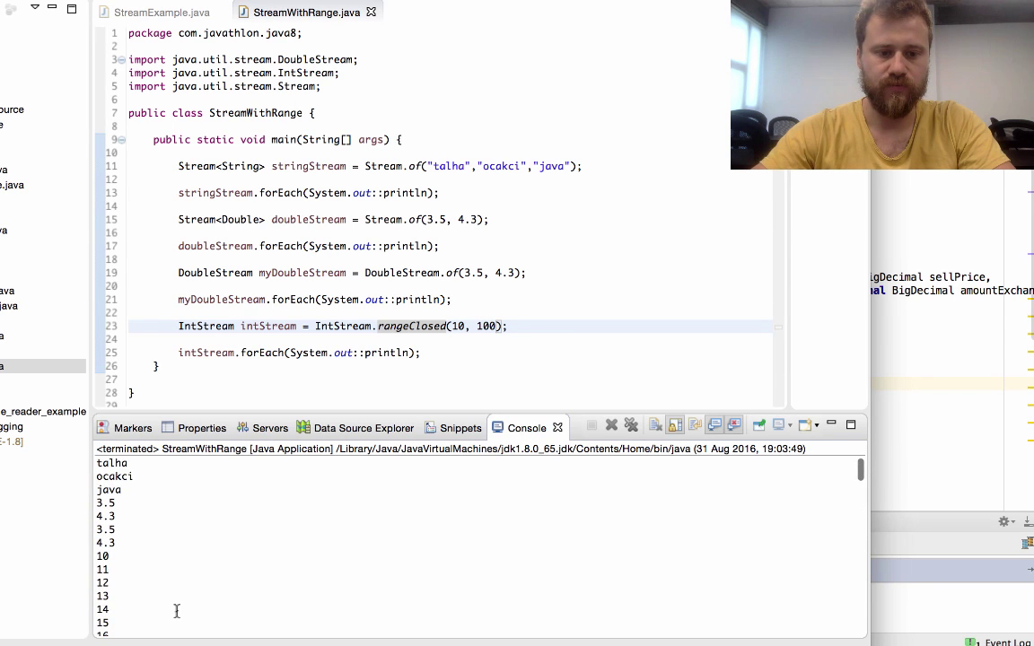
{"action": "scroll", "scroll_direction": "down", "scroll_amount": 3}
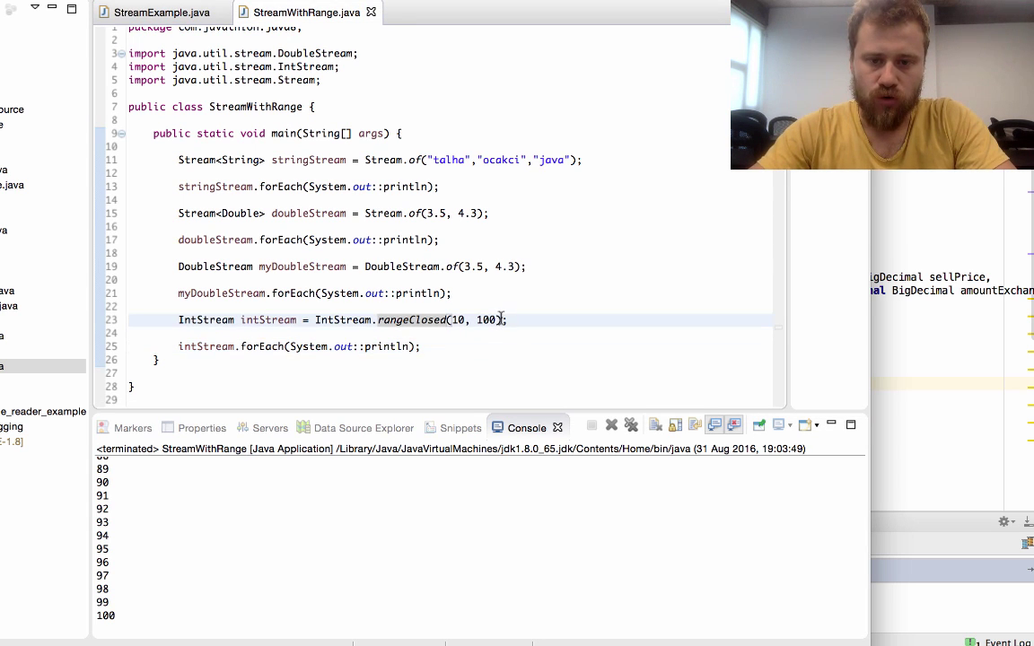
Step: Chain .skip(10) onto rangeClosed(10, 100) and rerun so printed integers start at 20
{"action": "type", "text": ".skip(n"}
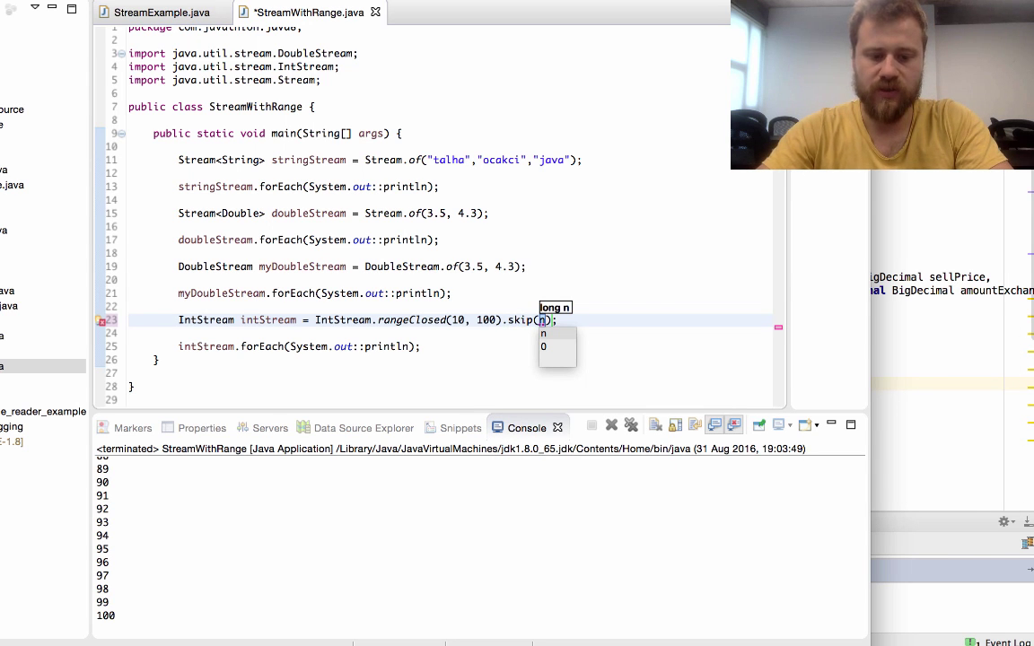
{"action": "type", "text": "10"}
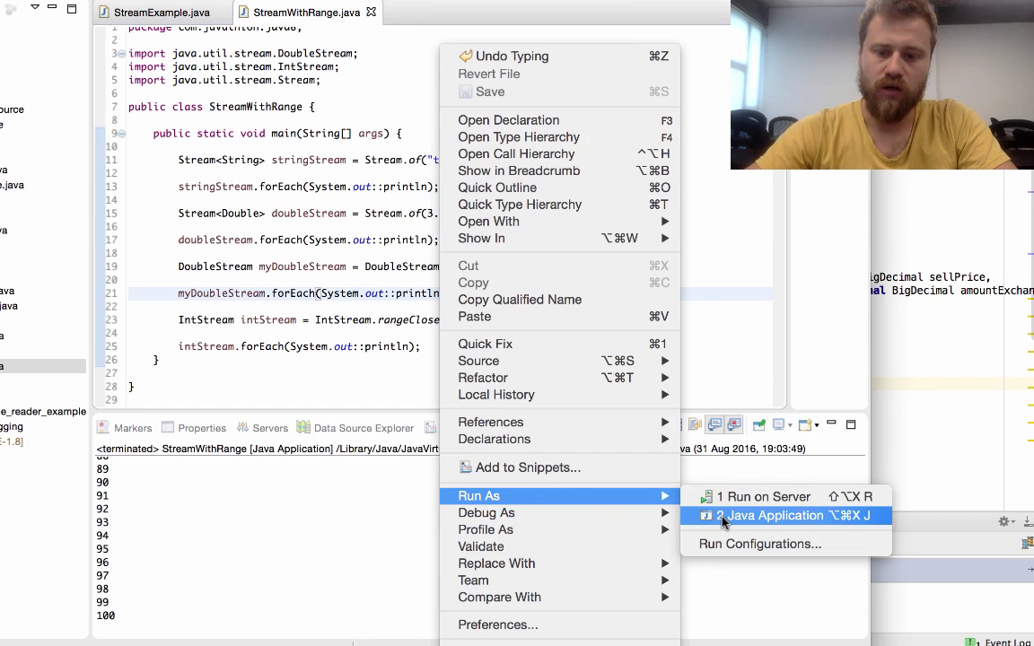
{"action": "left_click", "coordinate": [773, 515]}
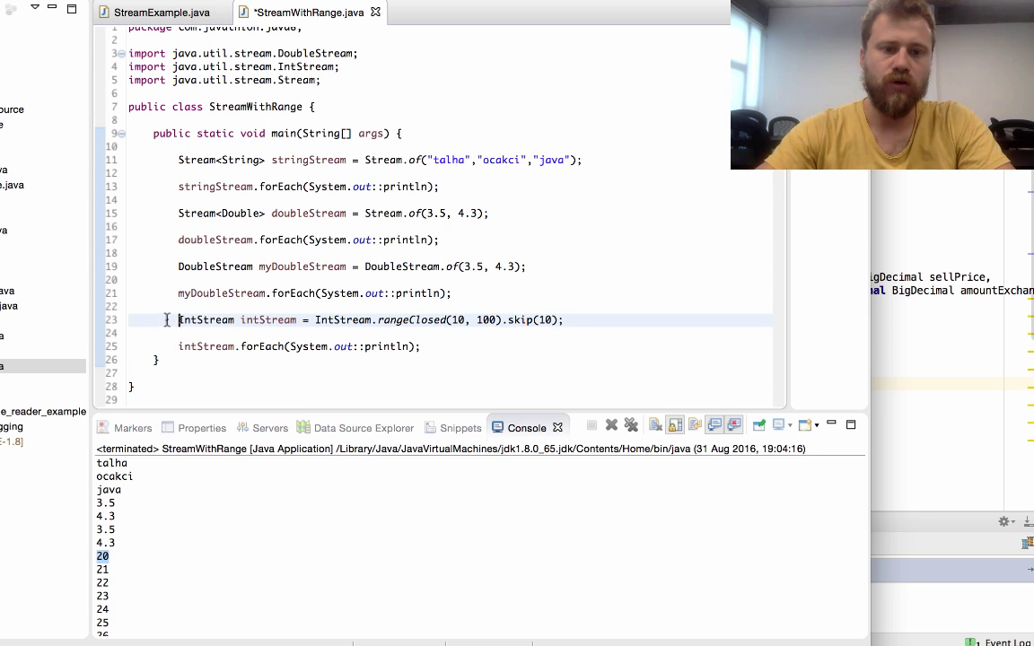
{"action": "left_click", "coordinate": [462, 347]}
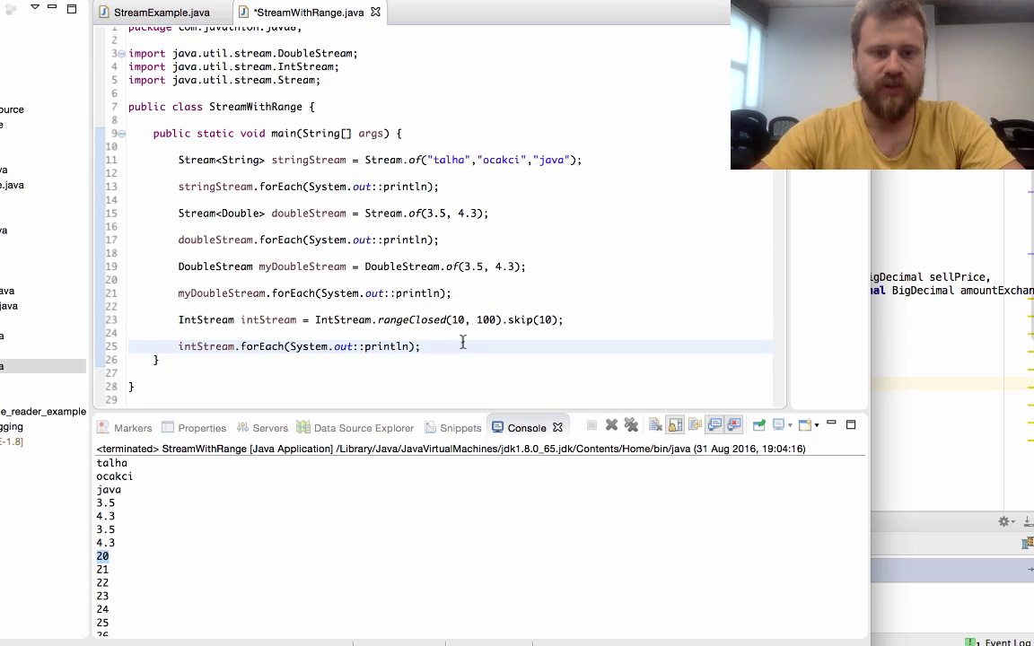